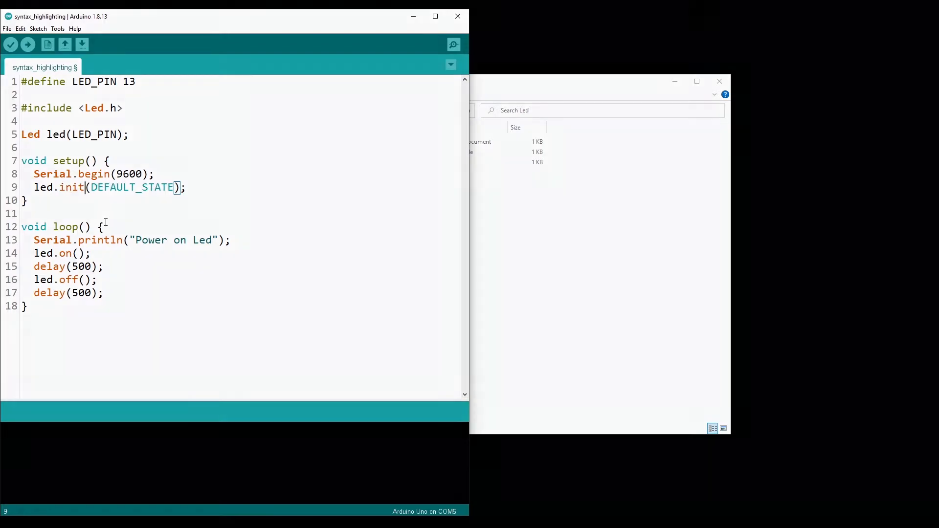
# Open the Led library folder and its Led.h header, which defines DEFAULT_STATE LOW.
pyautogui.click(10, 44)
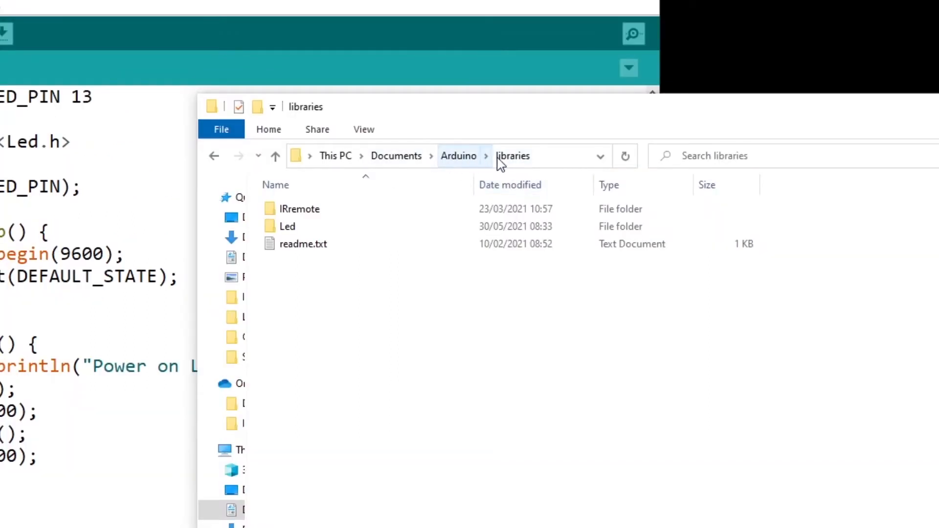
pyautogui.moveTo(293, 249)
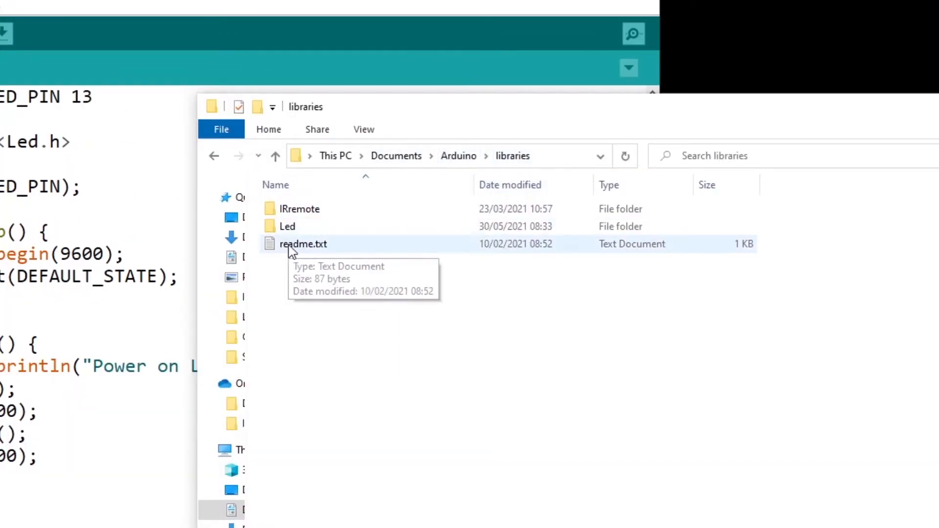
pyautogui.doubleClick(288, 226)
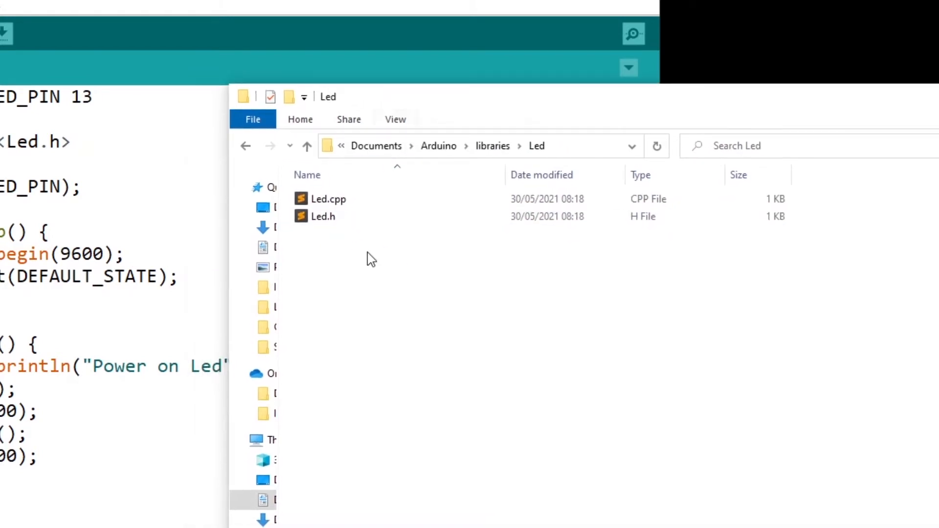
pyautogui.moveTo(372, 268)
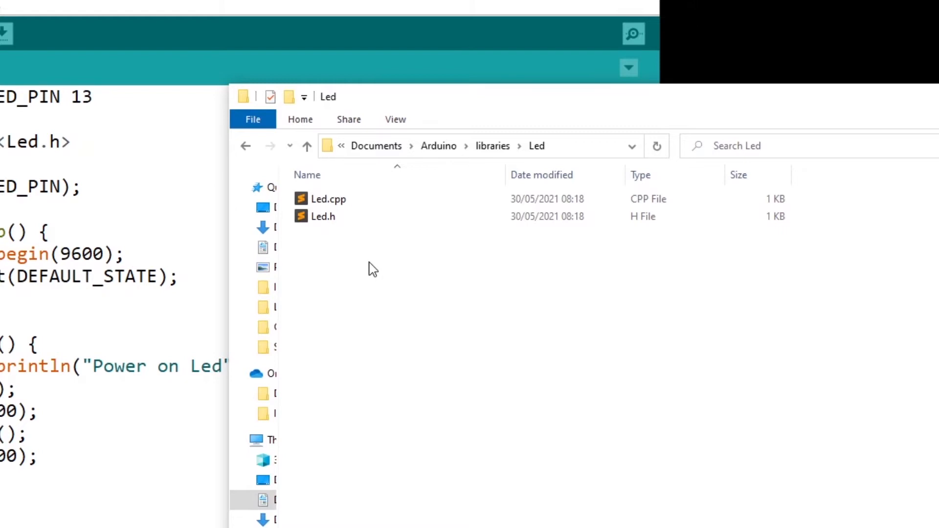
pyautogui.moveTo(346, 247)
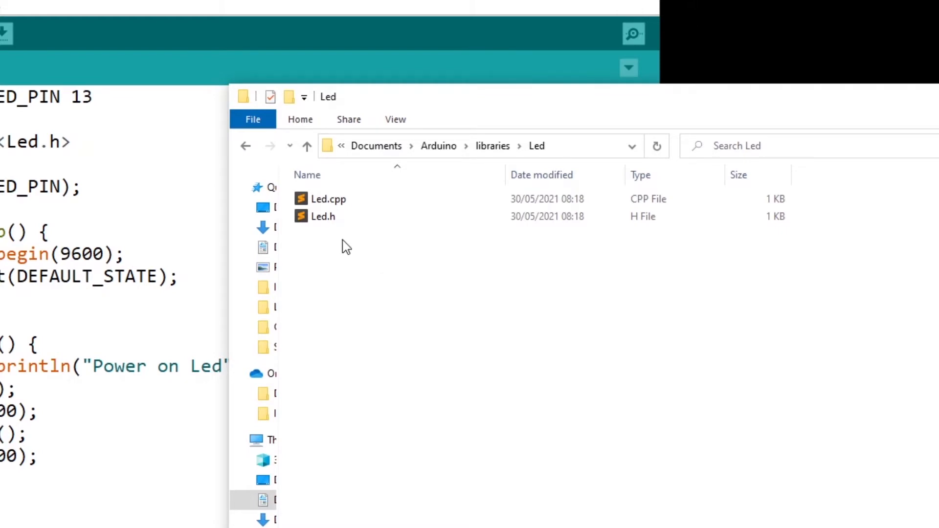
pyautogui.moveTo(322, 216)
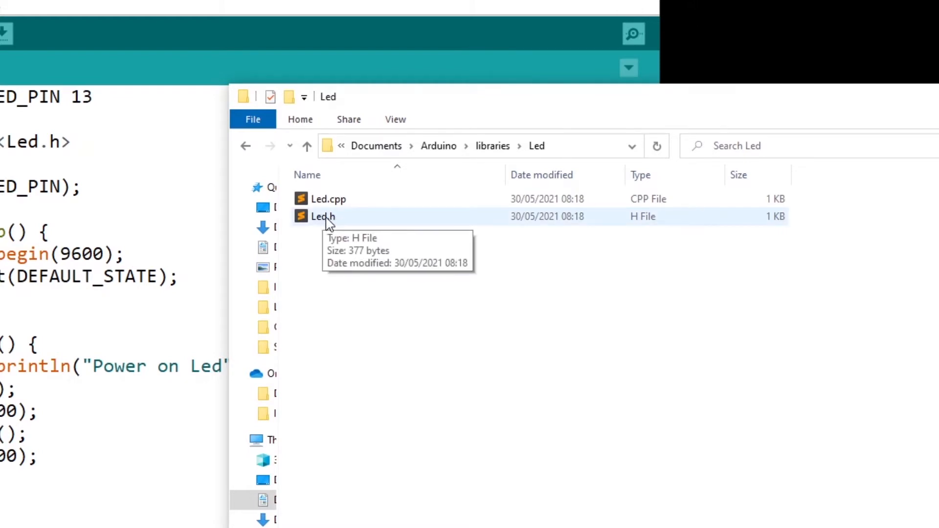
pyautogui.doubleClick(322, 217)
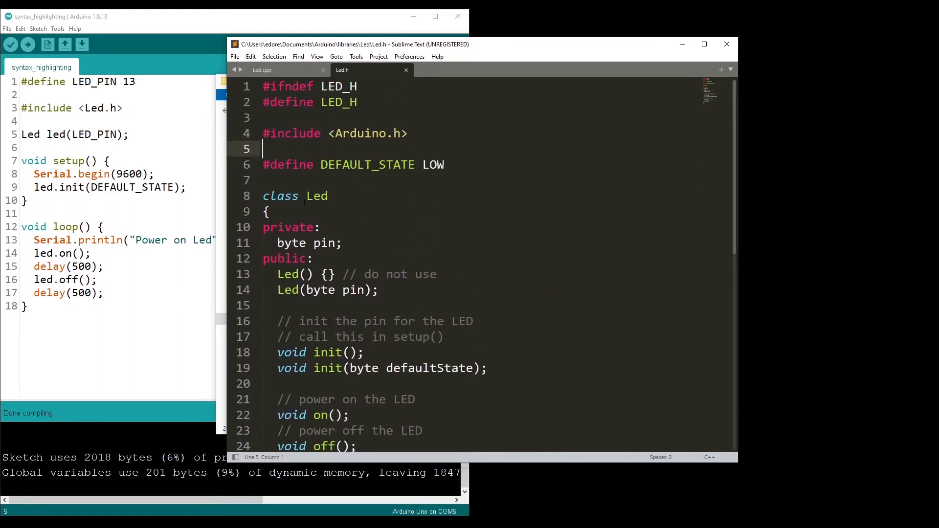
pyautogui.click(328, 195)
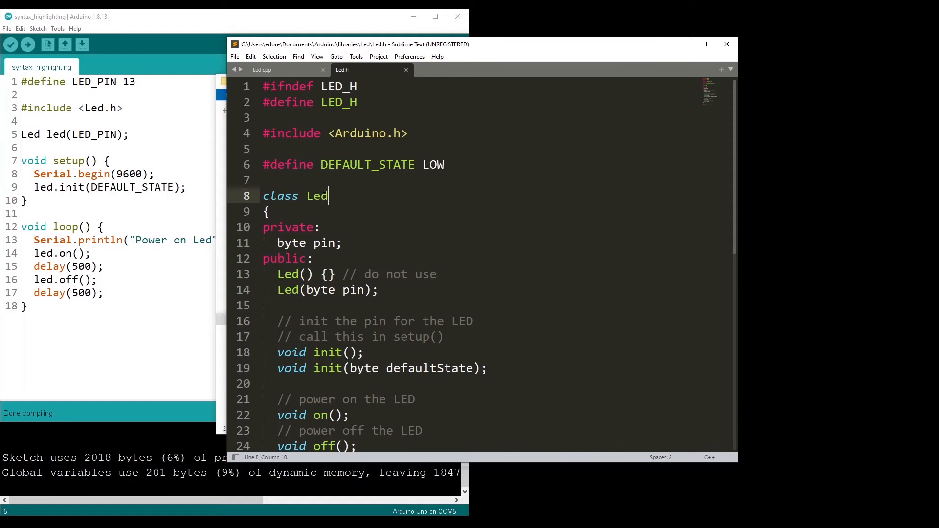
pyautogui.doubleClick(366, 165)
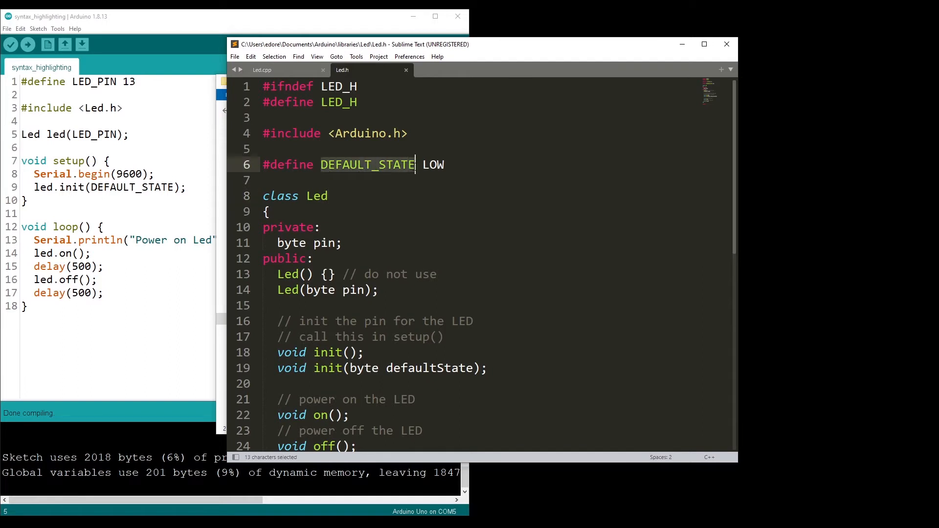
pyautogui.scroll(-3)
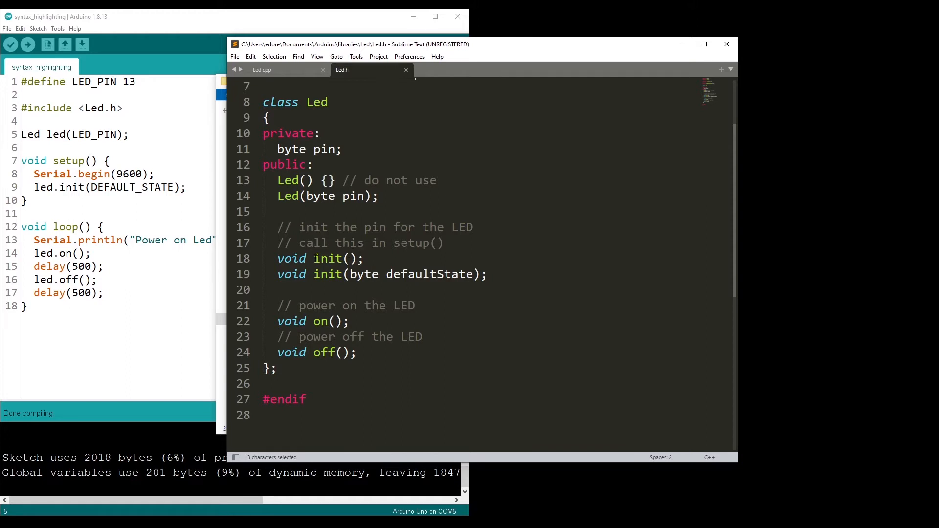
pyautogui.click(322, 320)
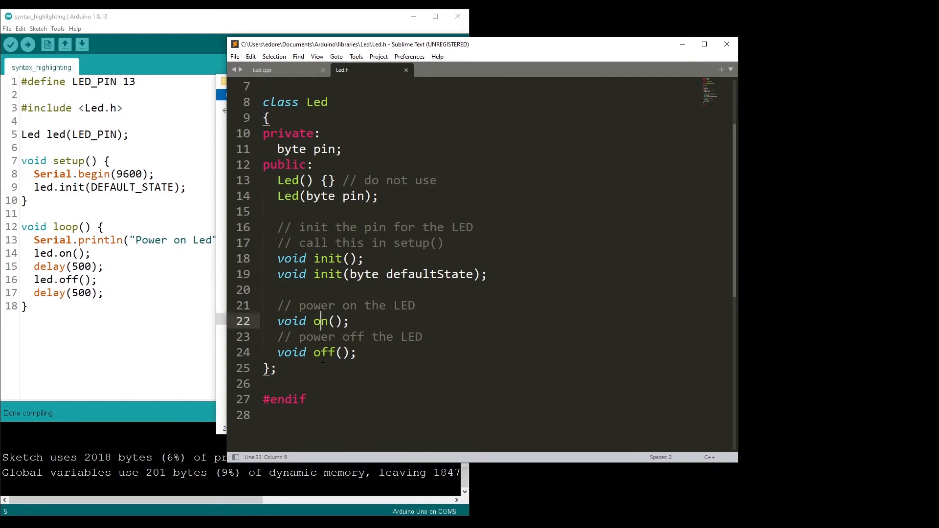
pyautogui.click(328, 352)
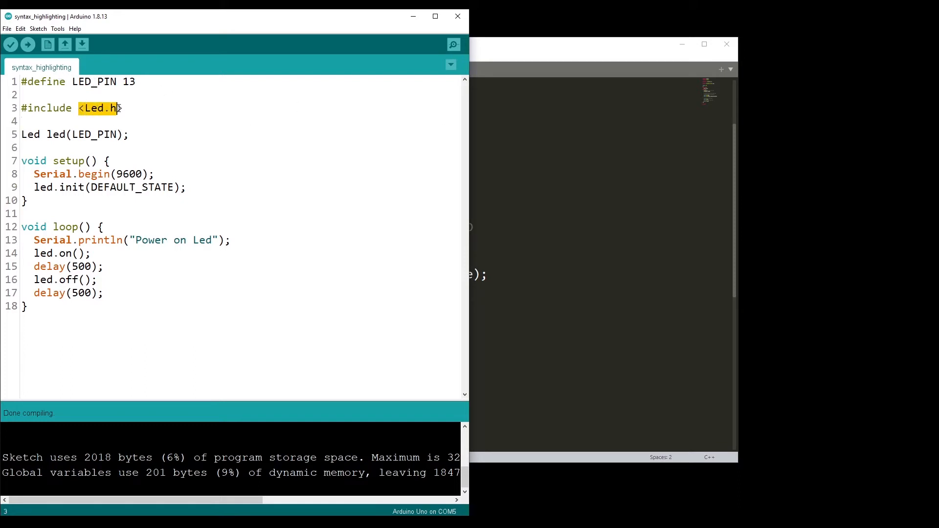
# Verify the sketch successfully (2018 bytes) and review the Led.h include and led.on() call.
pyautogui.click(11, 44)
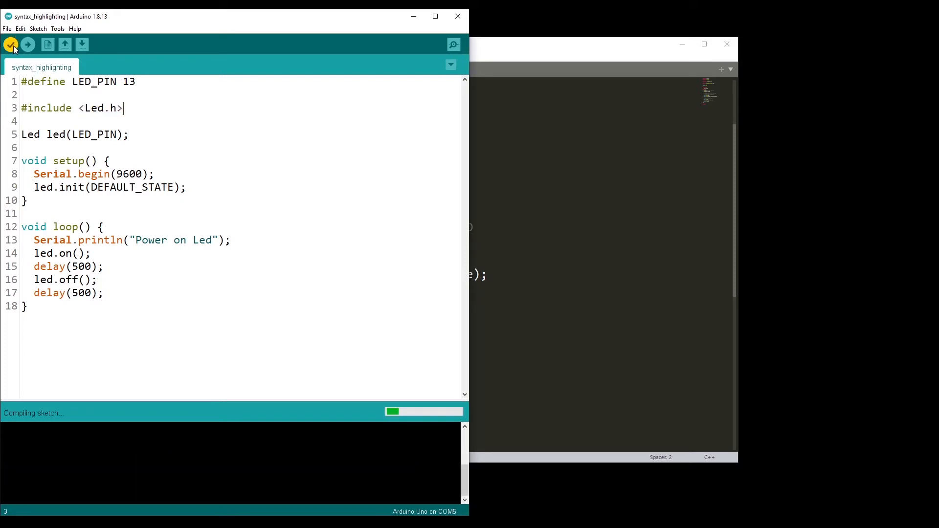
pyautogui.click(11, 44)
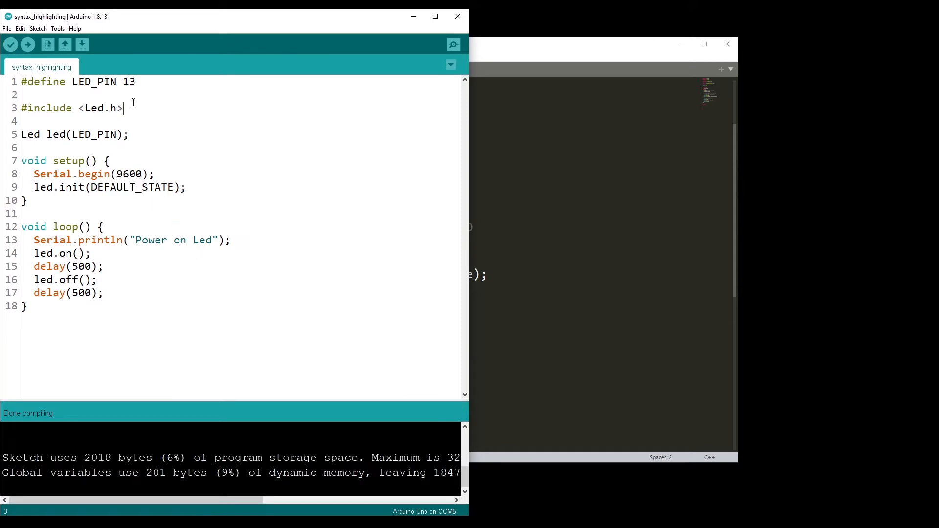
pyautogui.tripleClick(71, 108)
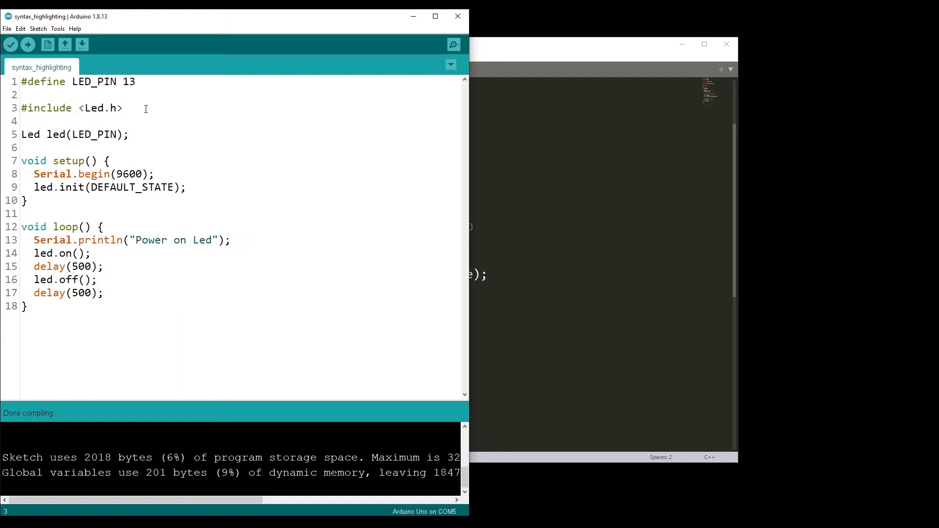
pyautogui.doubleClick(31, 134)
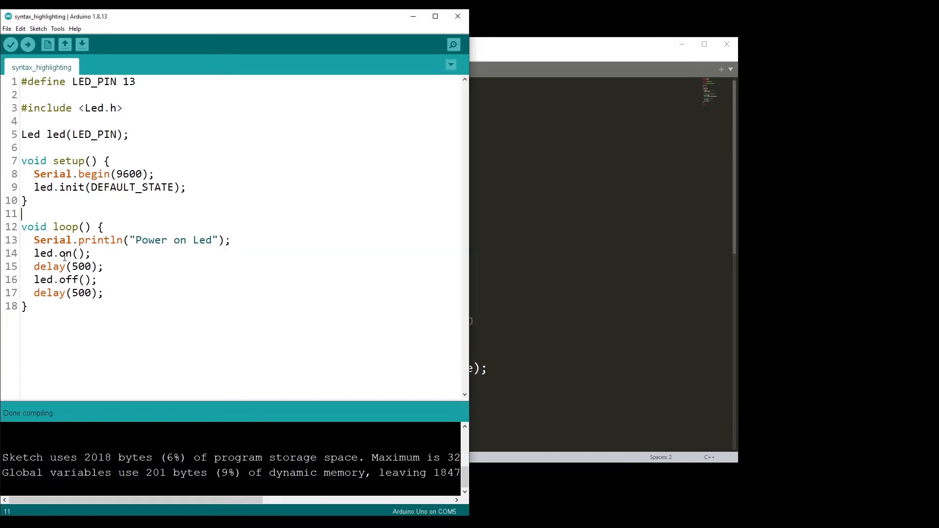
pyautogui.doubleClick(61, 188)
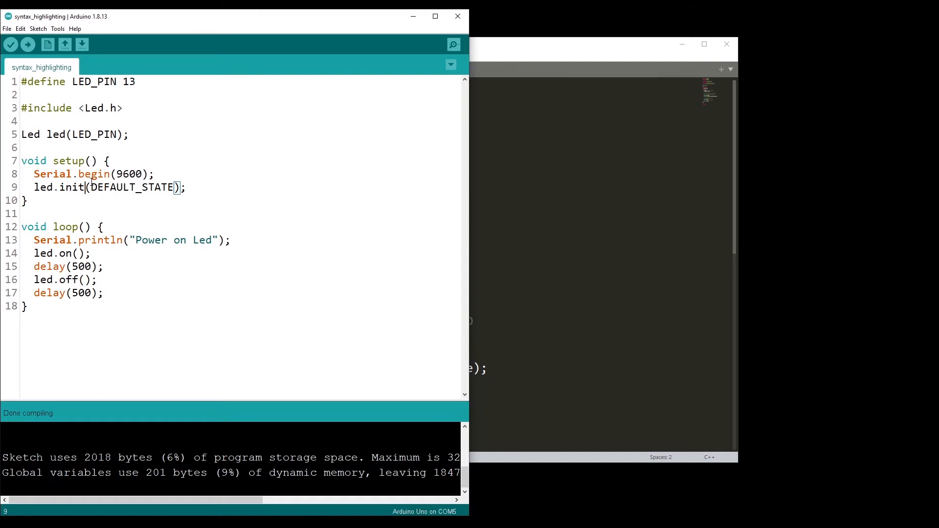
# Inspect how built-in keywords Serial and begin are highlighted in the sketch.
pyautogui.doubleClick(53, 174)
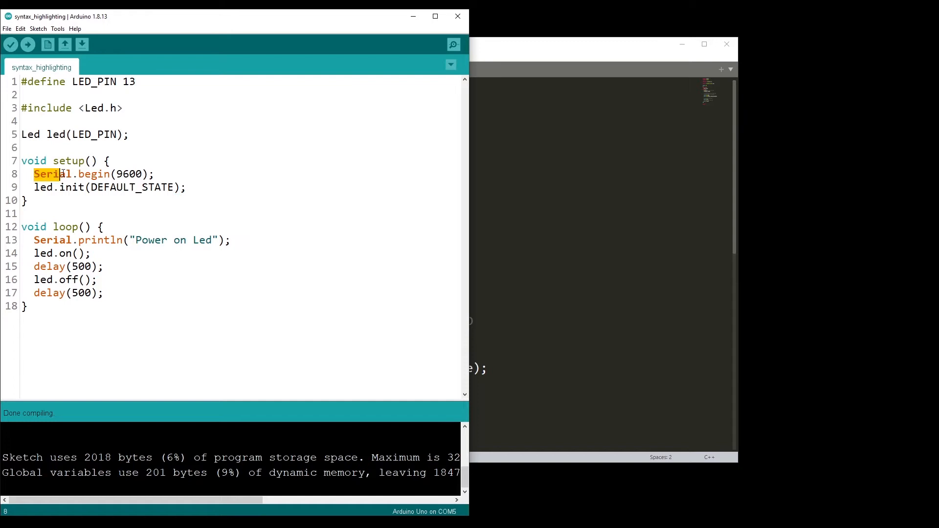
pyautogui.click(68, 175)
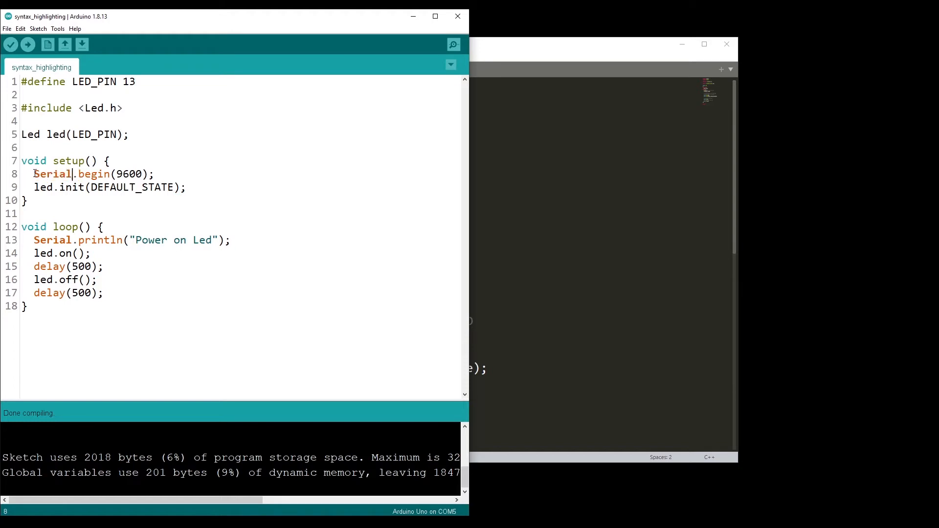
pyautogui.doubleClick(53, 174)
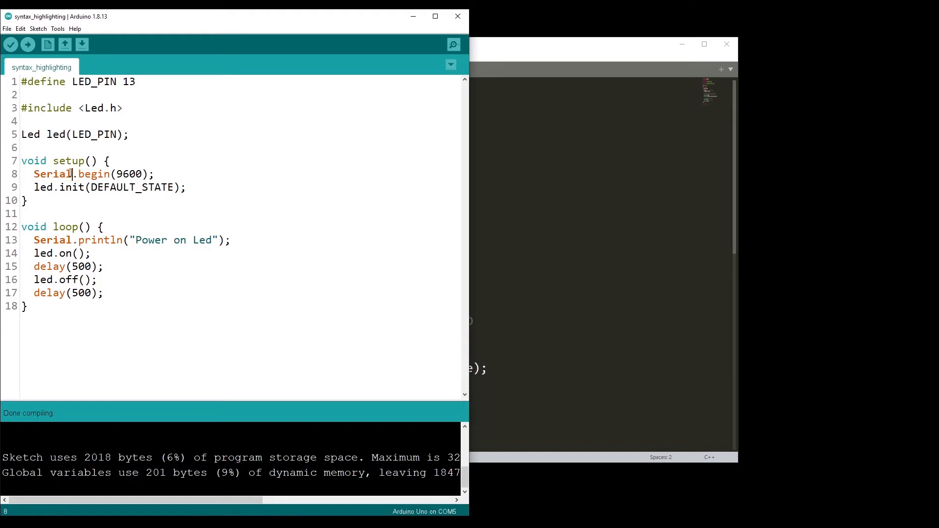
pyautogui.doubleClick(53, 174)
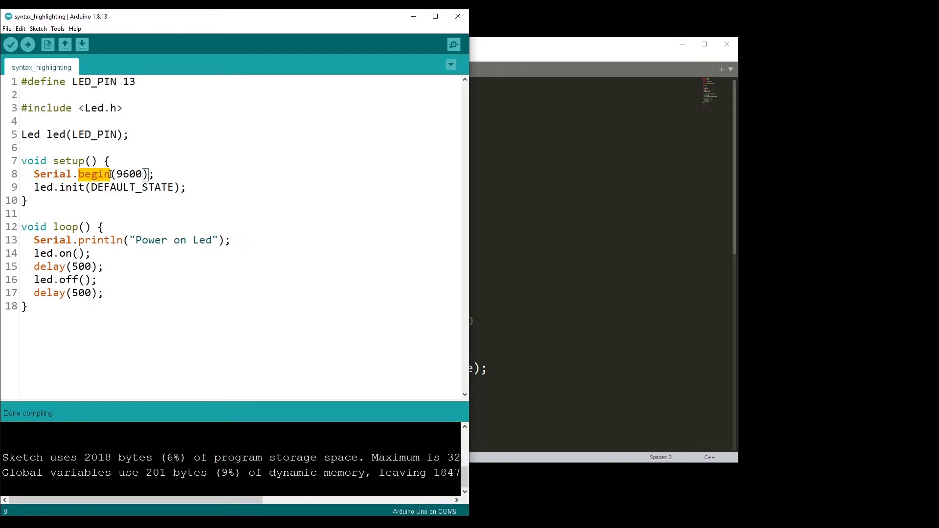
# Test-type digitalWrite and LOW to see their highlighting, then remove them again.
pyautogui.click(94, 174)
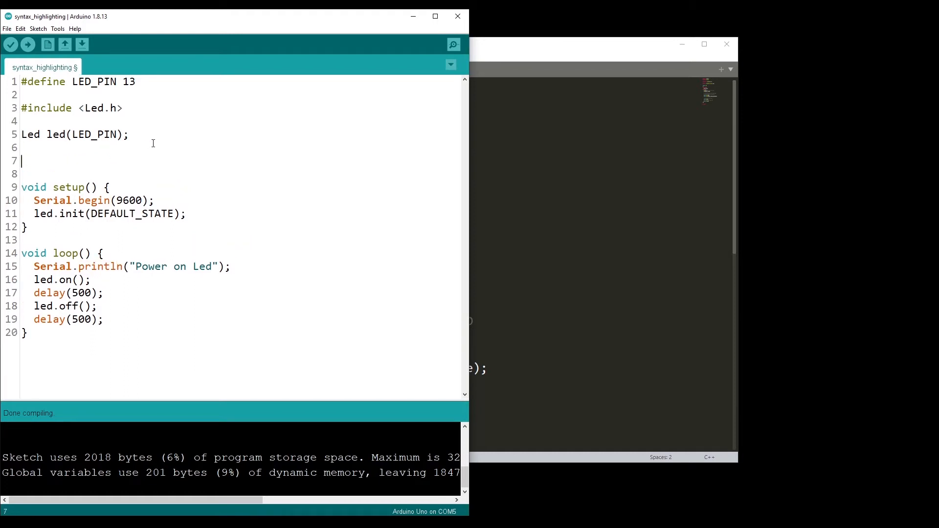
pyautogui.write('digitalWr')
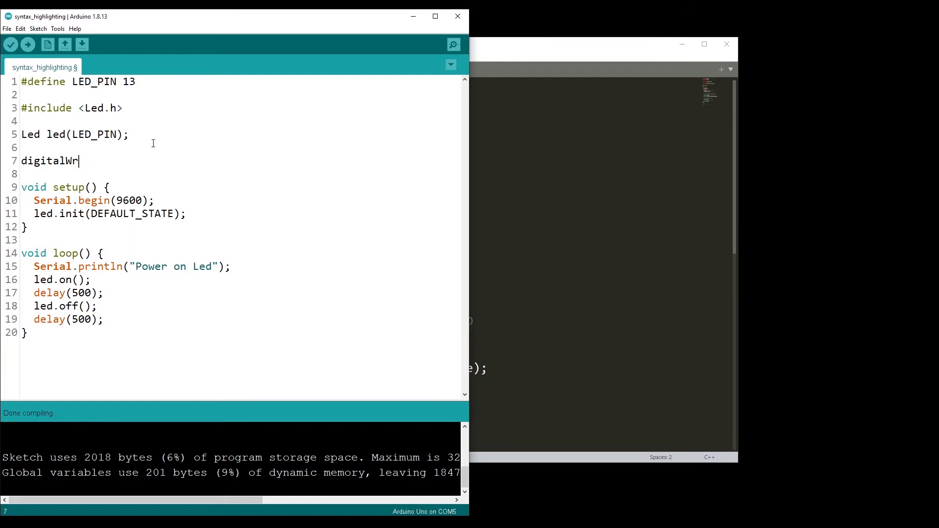
pyautogui.write('ite')
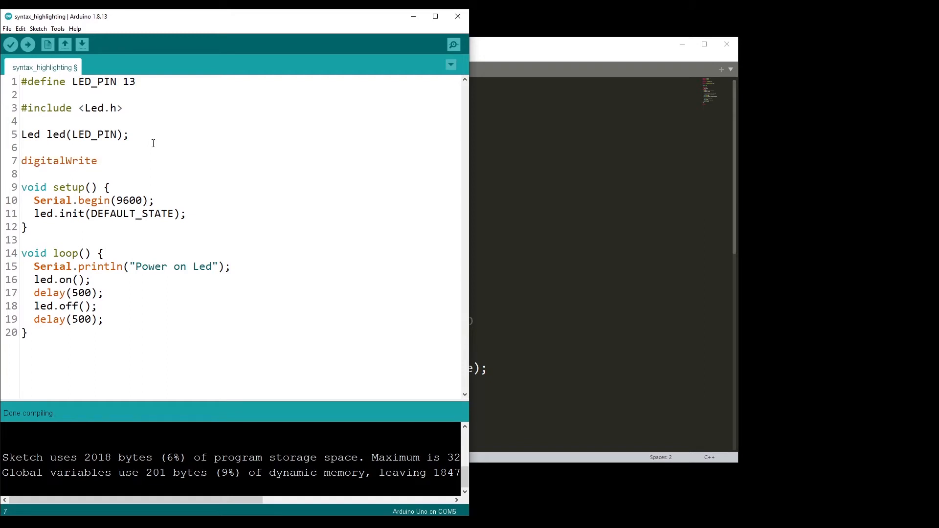
pyautogui.press('Backspace')
pyautogui.write('HIGH')
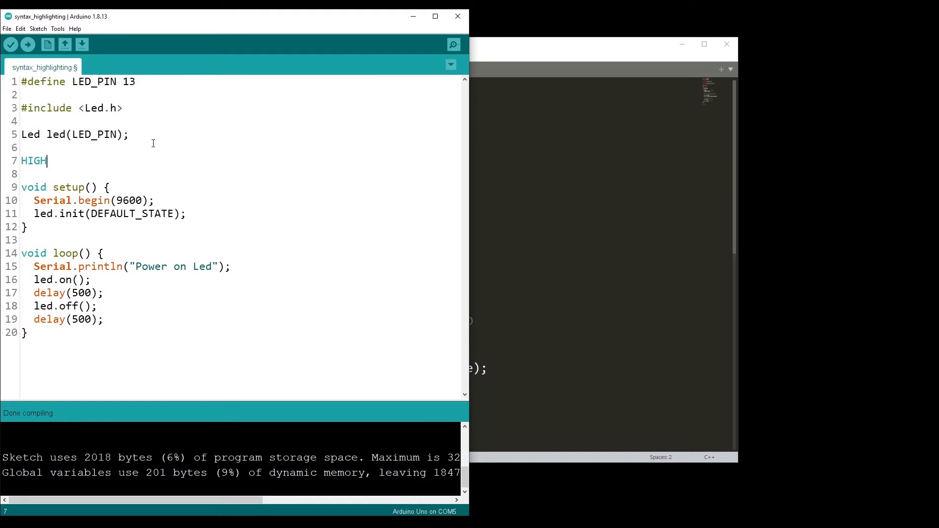
pyautogui.write('LOW')
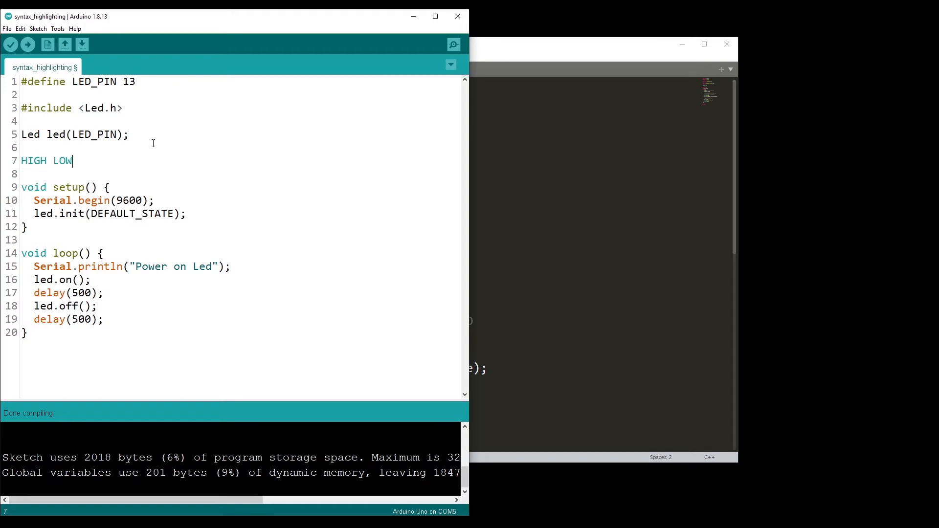
pyautogui.press('Backspace')
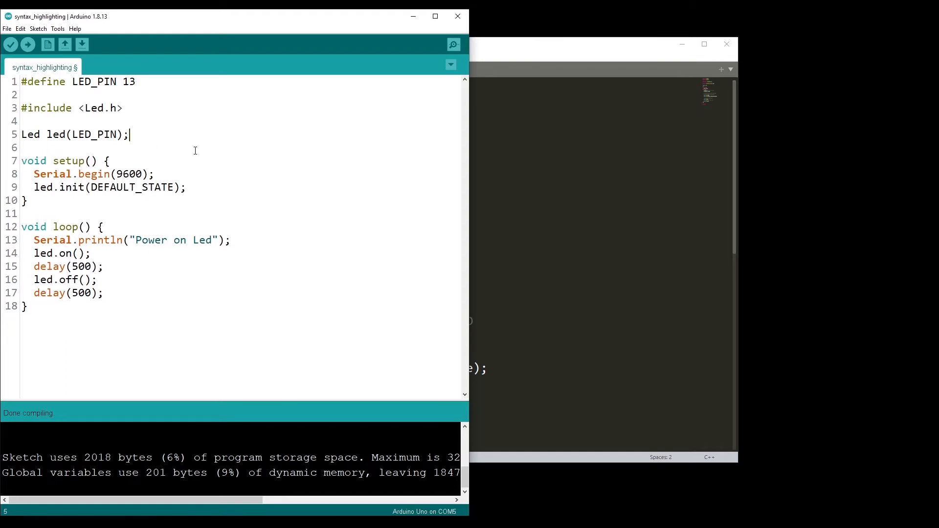
pyautogui.click(335, 128)
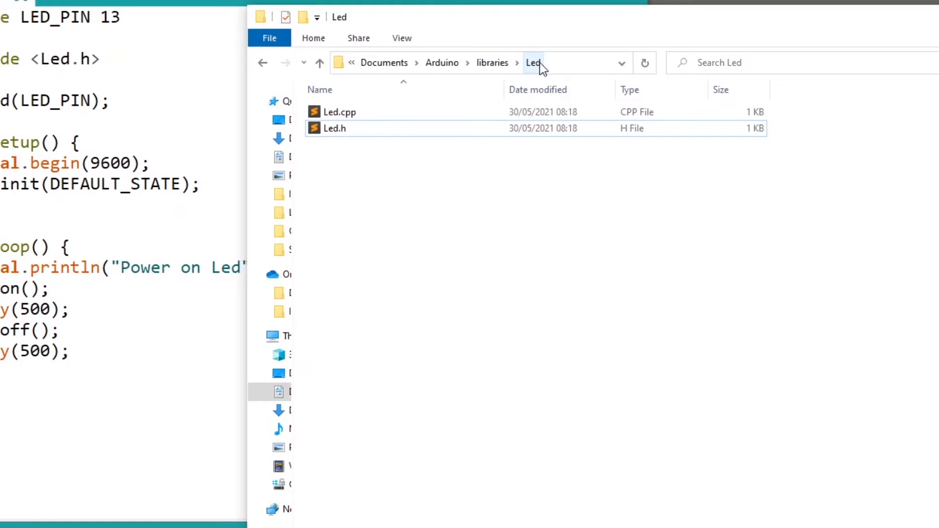
pyautogui.moveTo(365, 186)
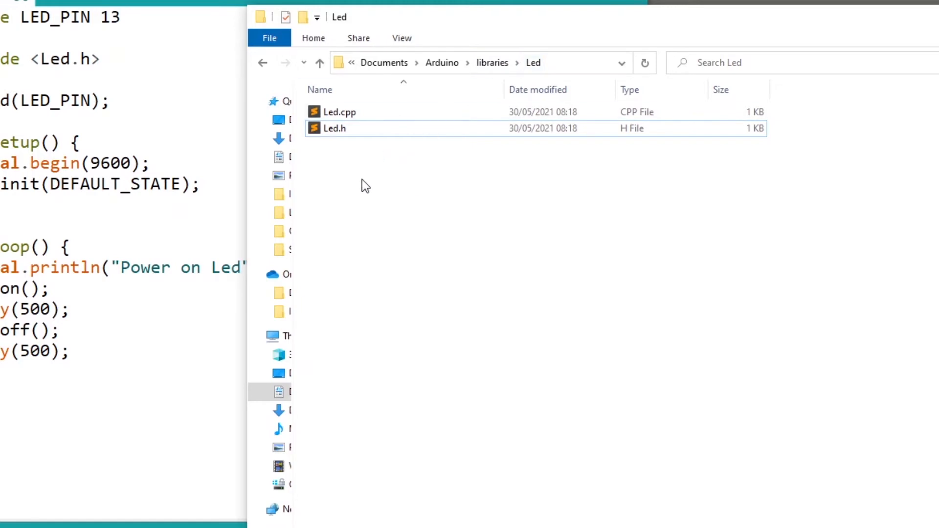
# Create a new text document named keywords in the Led library folder.
pyautogui.rightClick(365, 186)
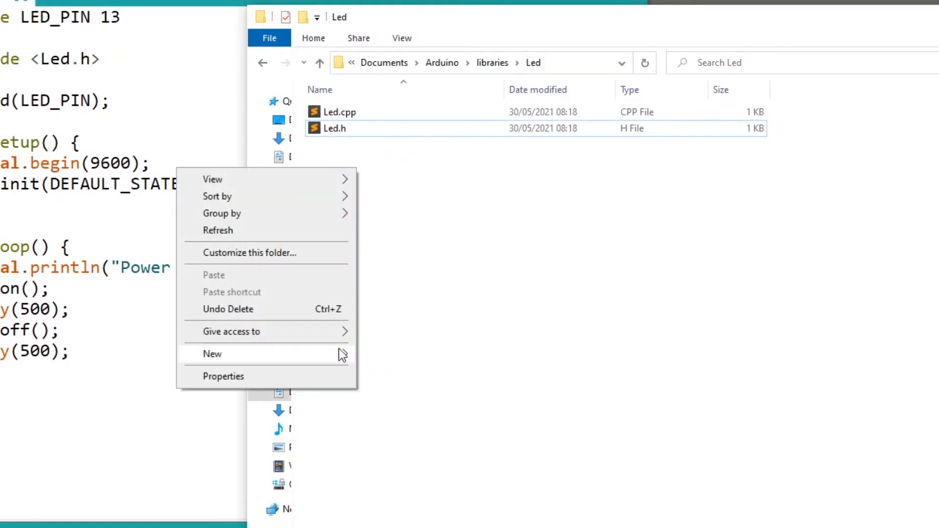
pyautogui.click(213, 353)
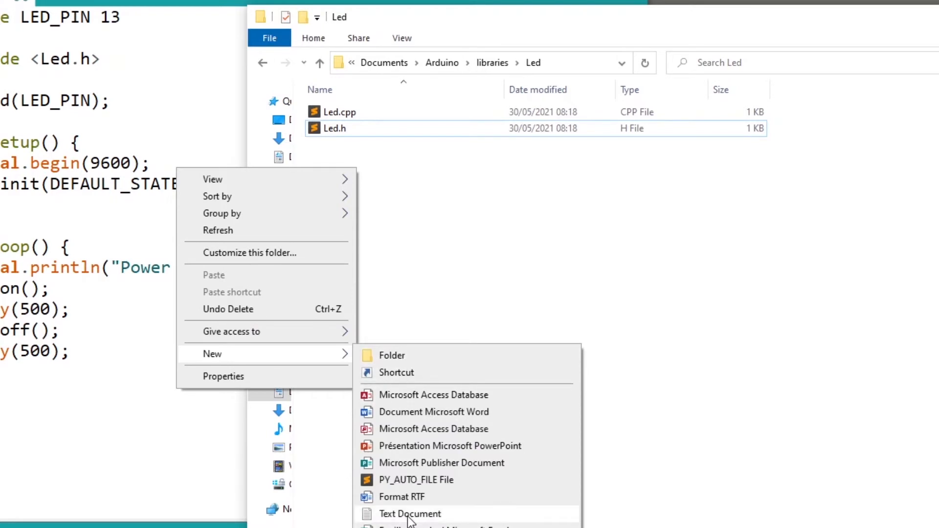
pyautogui.click(410, 514)
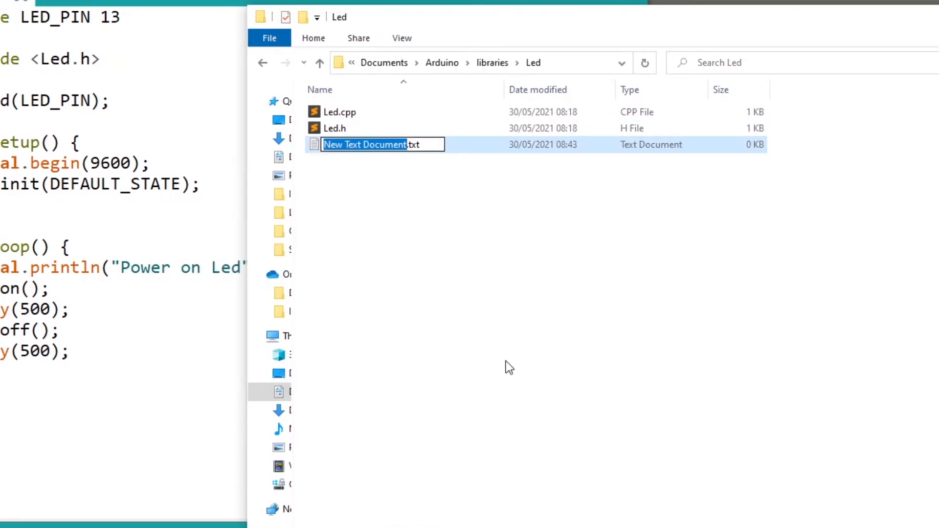
pyautogui.write('keywords.txt')
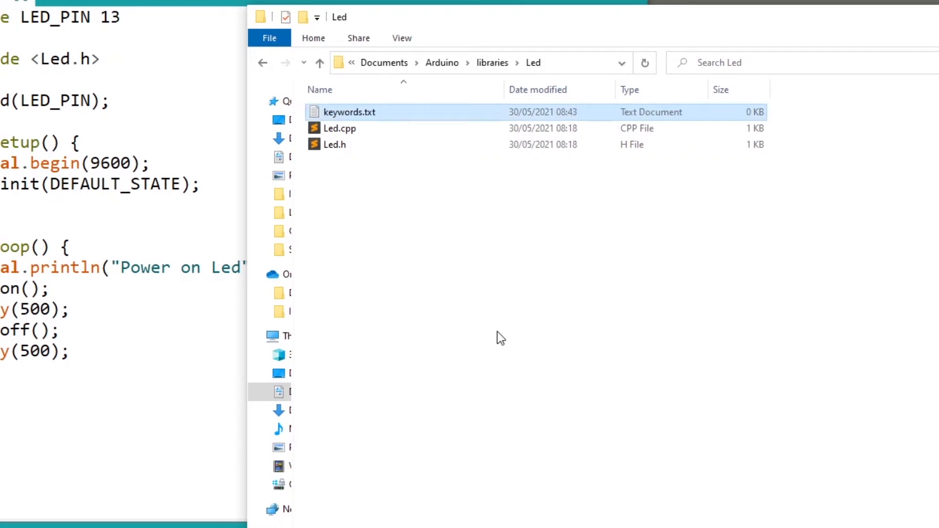
# Start keywords.txt in Notepad with a '# datatypes and class names' comment.
pyautogui.doubleClick(349, 112)
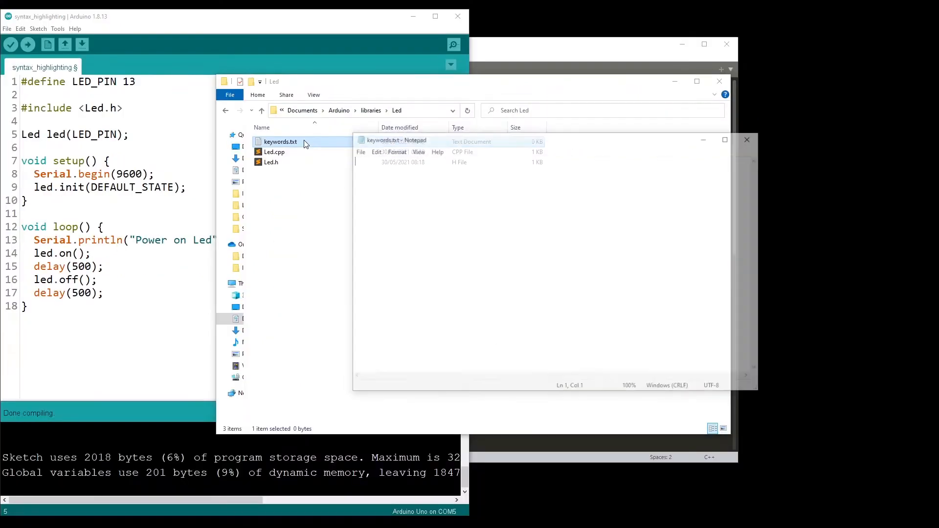
pyautogui.moveTo(397, 140); pyautogui.dragTo(341, 126)
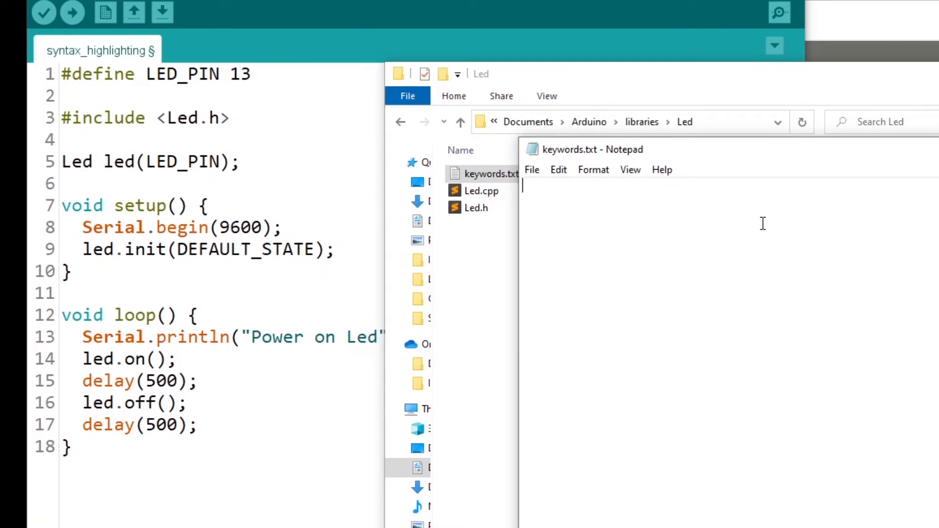
pyautogui.moveTo(710, 251)
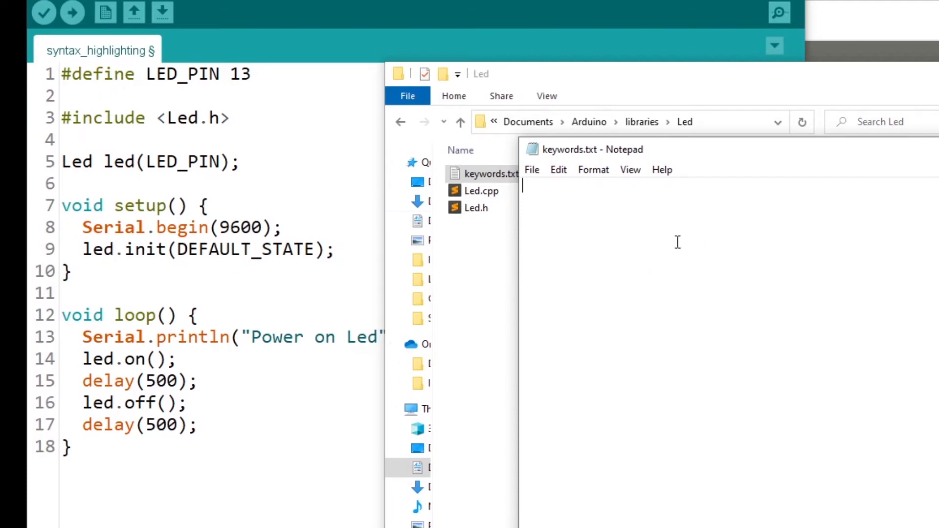
pyautogui.write('#')
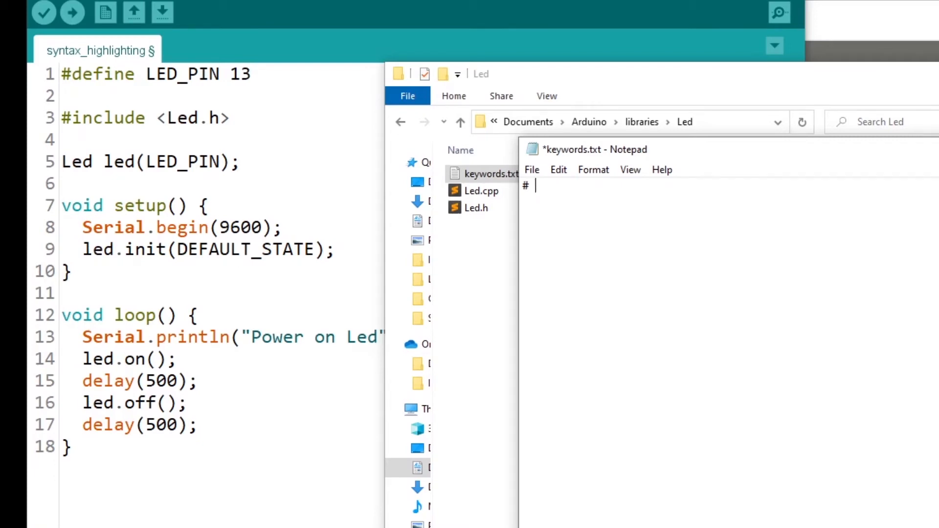
pyautogui.write('datat')
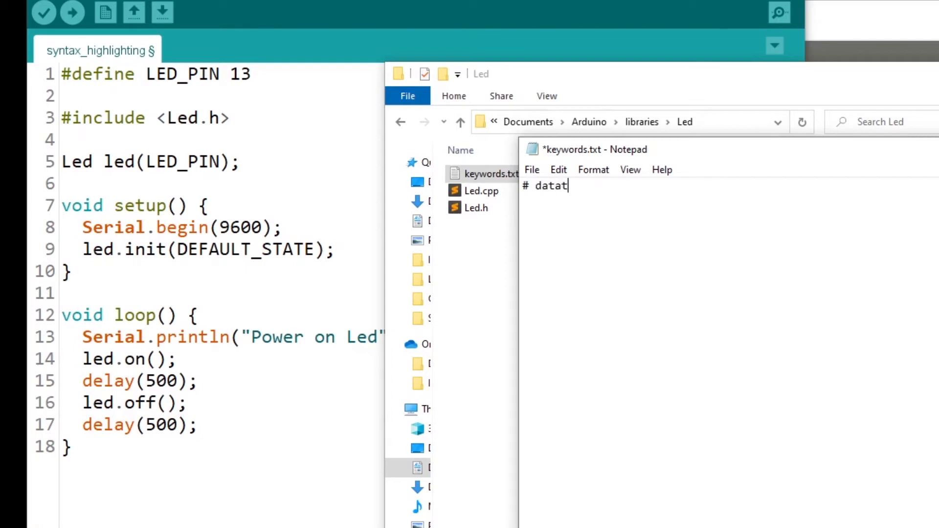
pyautogui.write('ypes a')
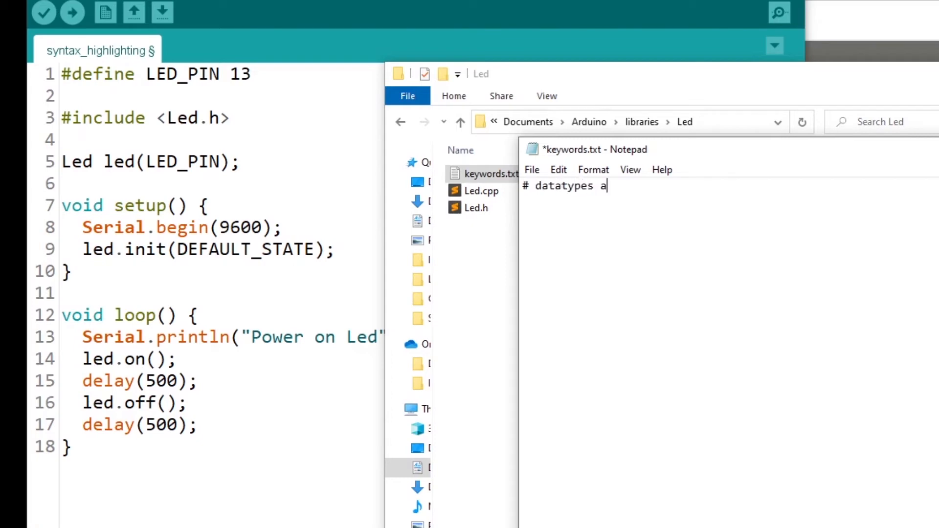
pyautogui.write('nd class names')
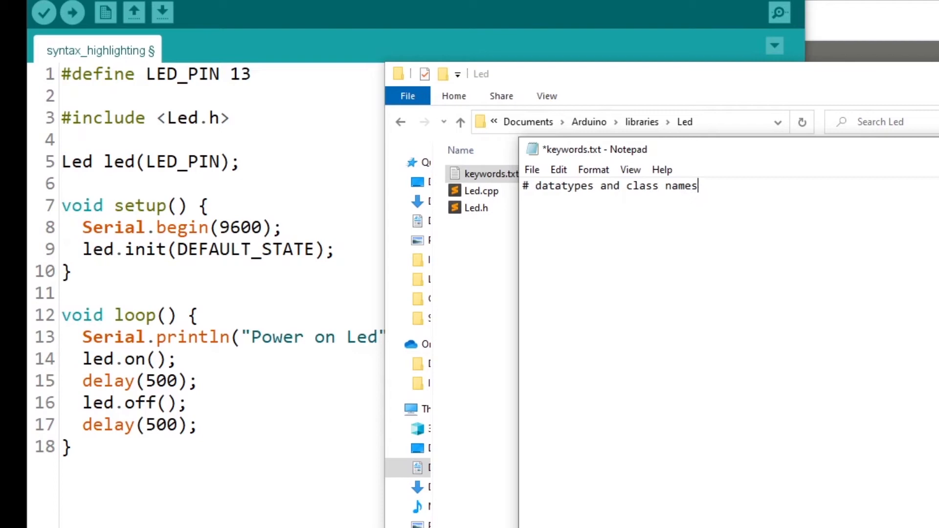
pyautogui.moveTo(663, 243)
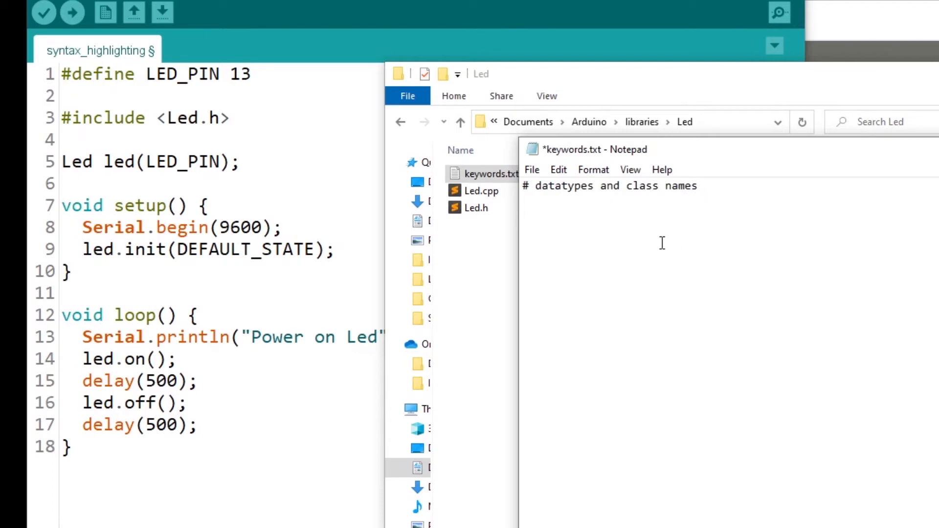
pyautogui.moveTo(536, 223)
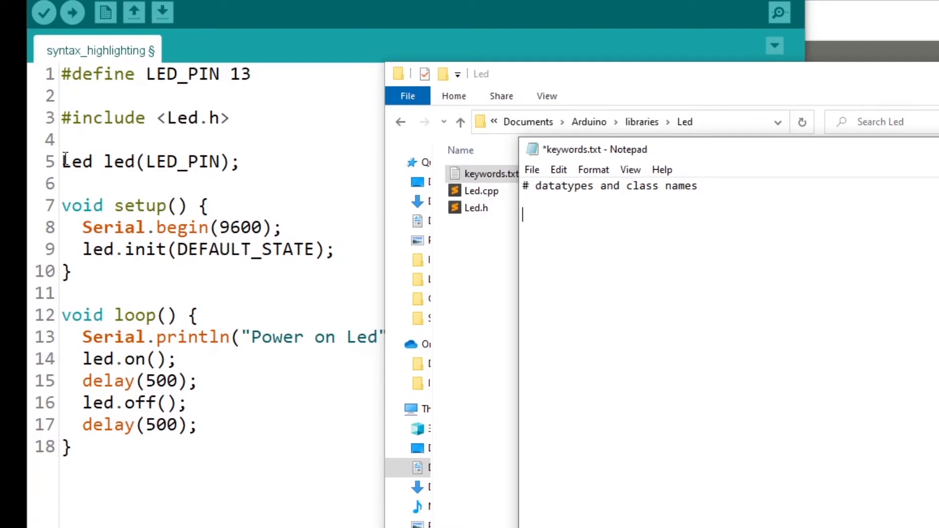
pyautogui.moveTo(599, 231)
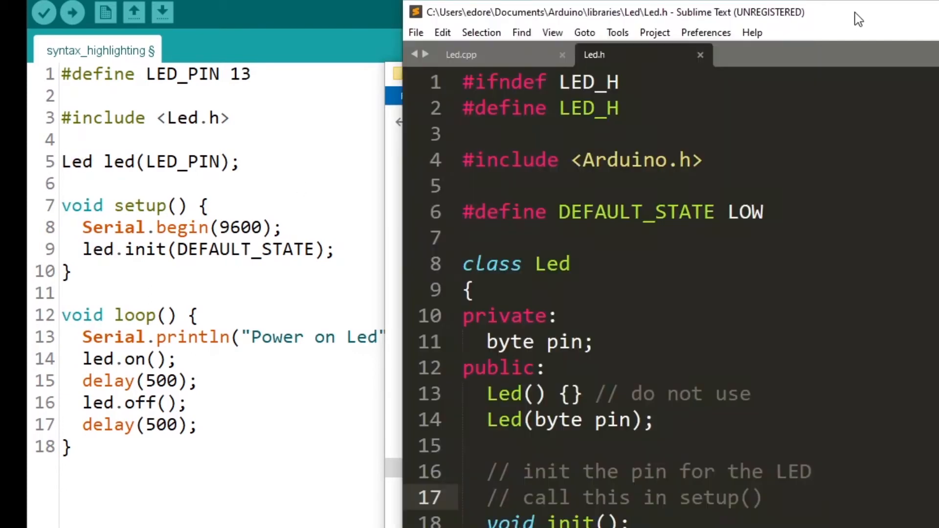
# List Led as KEYWORD1 and begin the next section comment.
pyautogui.doubleClick(550, 264)
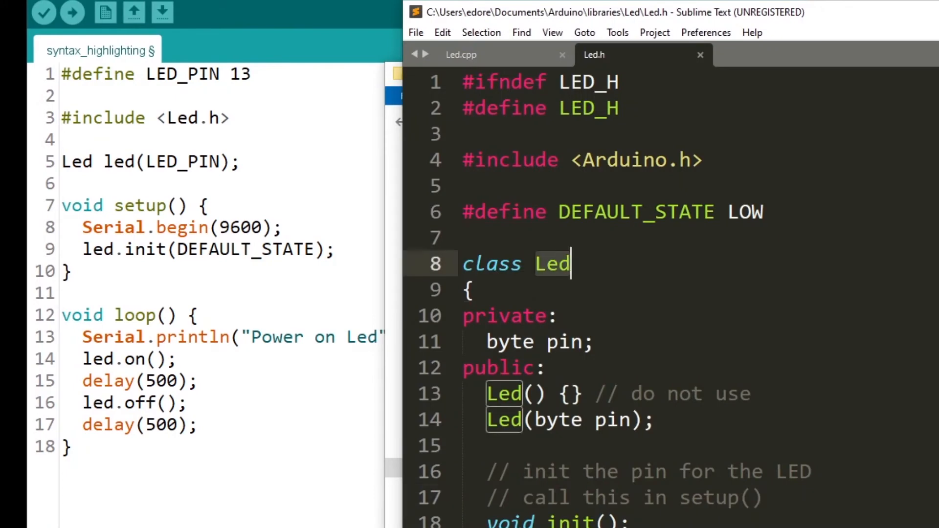
pyautogui.write('L')
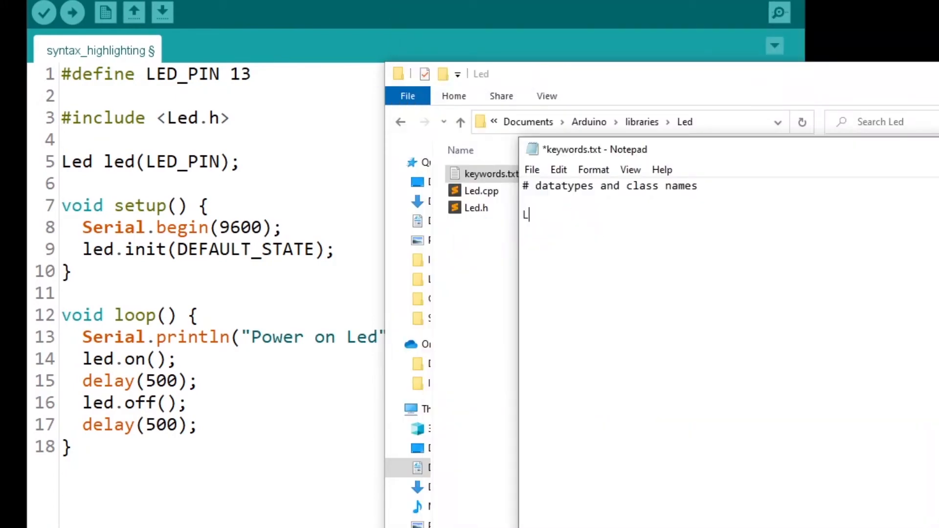
pyautogui.write('ed')
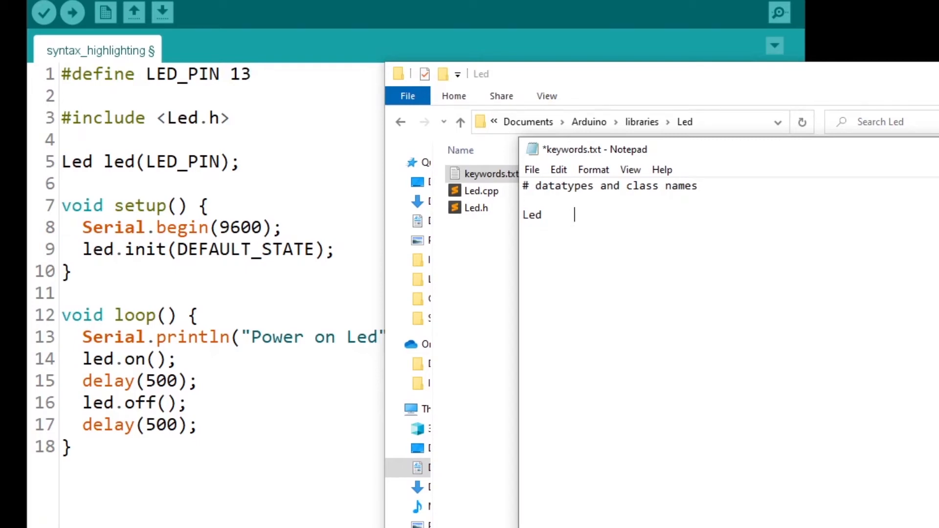
pyautogui.write('K')
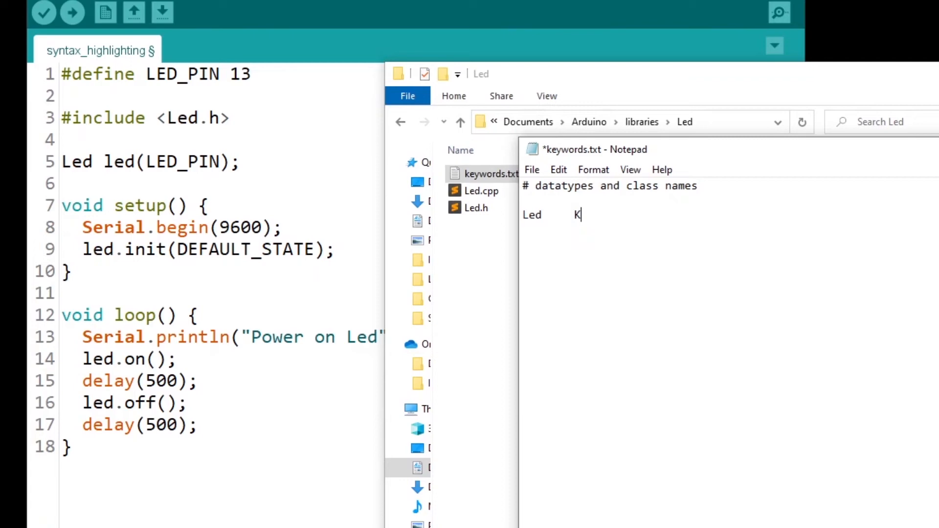
pyautogui.write('EYWORD1')
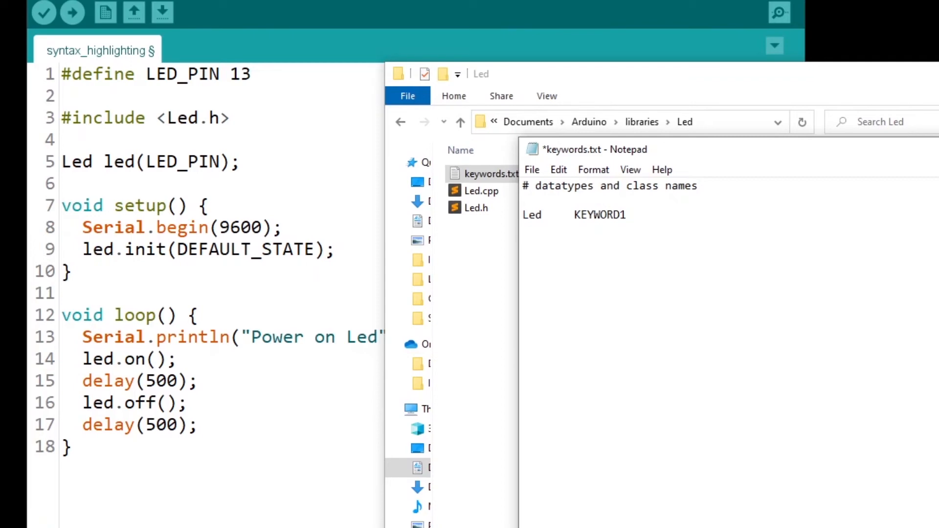
pyautogui.click(564, 244)
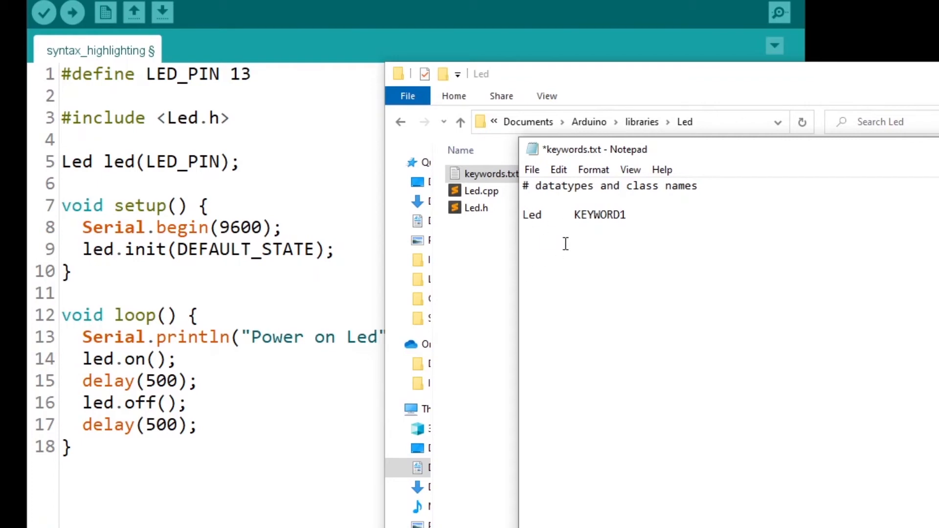
pyautogui.write('# functions and')
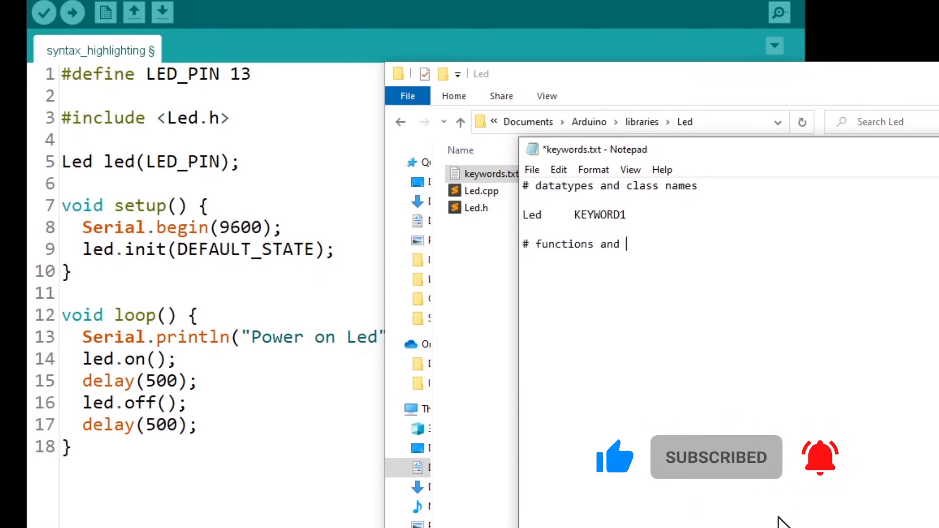
# Add a methods section with init as KEYWORD2.
pyautogui.write('methods')
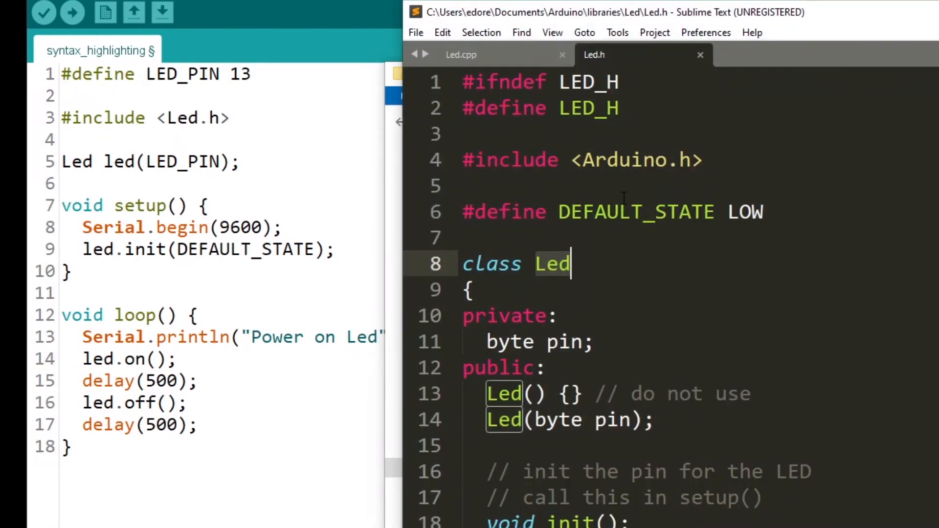
pyautogui.scroll(-3)
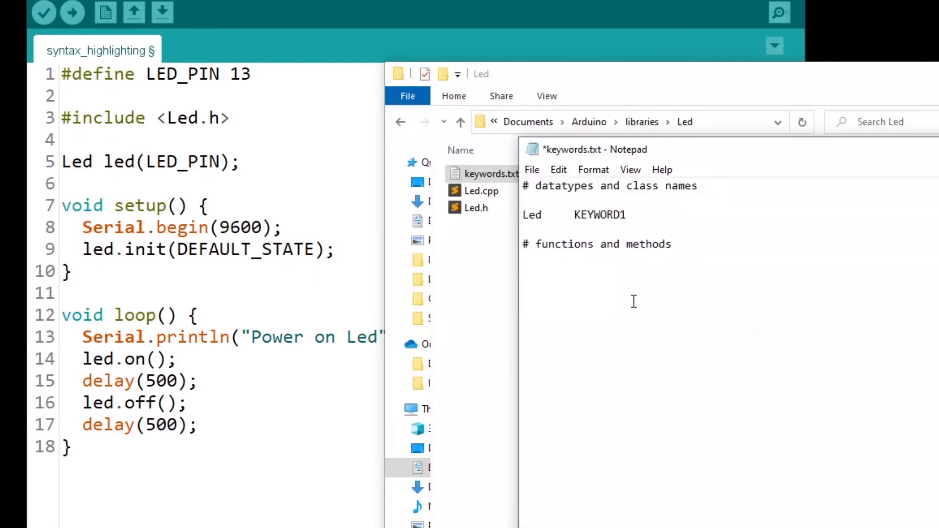
pyautogui.write('init')
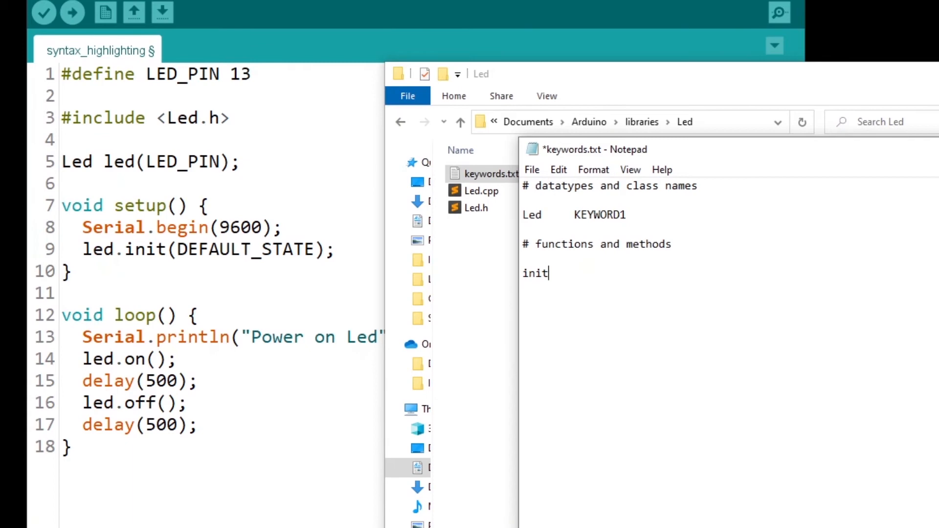
pyautogui.write('KEYWORD2')
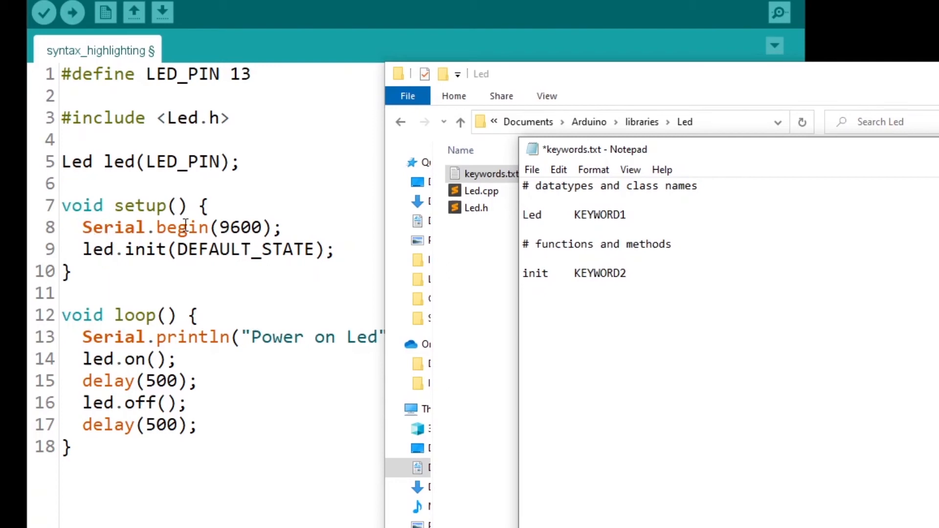
pyautogui.click(626, 273)
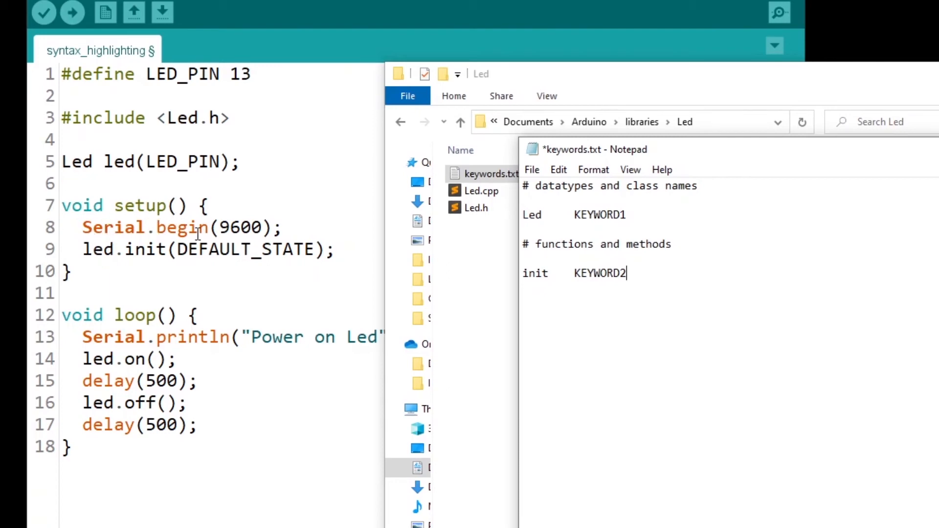
pyautogui.moveTo(696, 287)
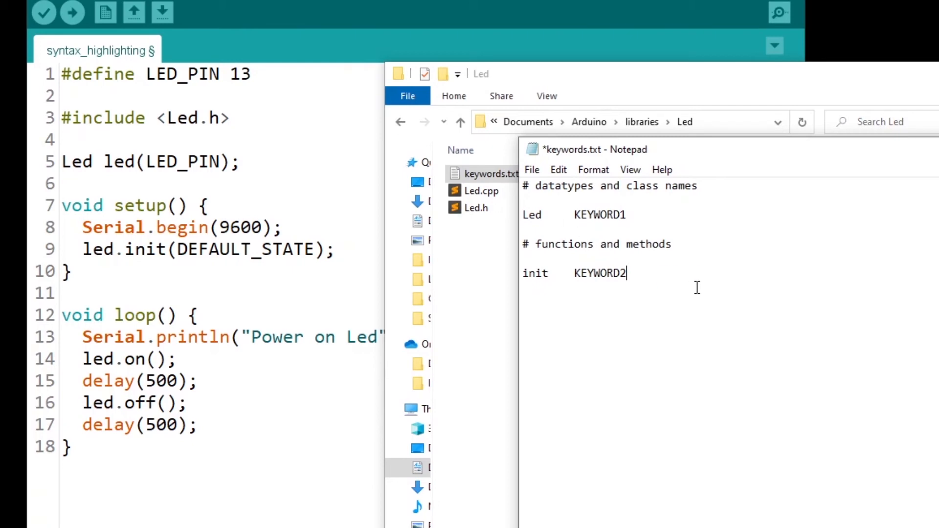
# Add on and off as KEYWORD2 entries beneath init.
pyautogui.write('on')
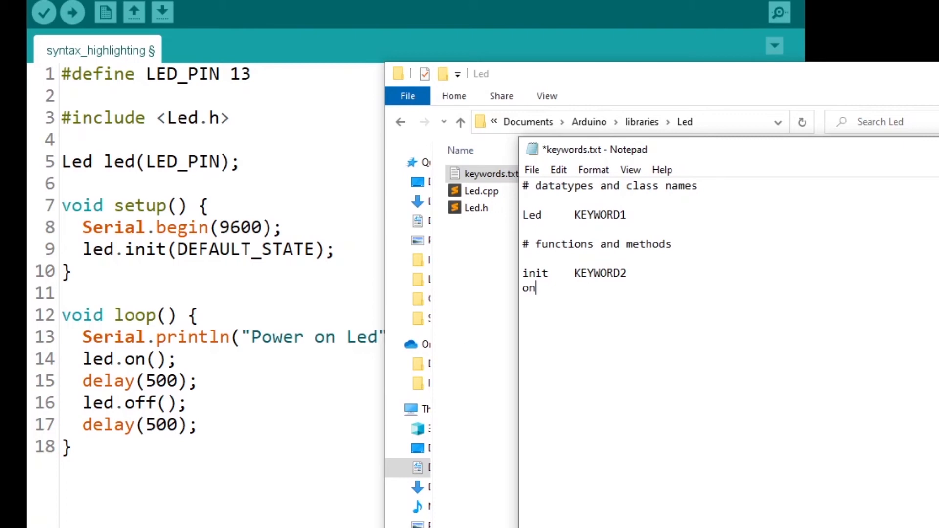
pyautogui.press('Tab')
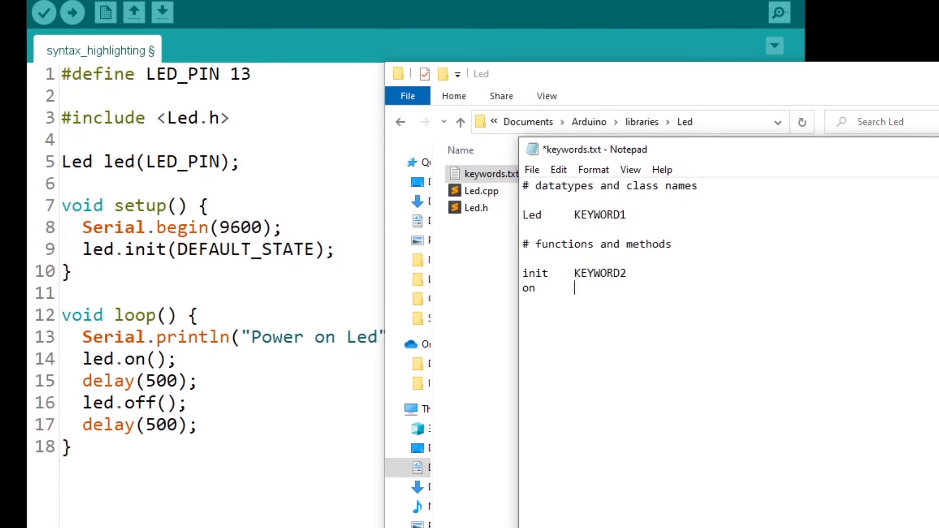
pyautogui.write('KEYWORD2')
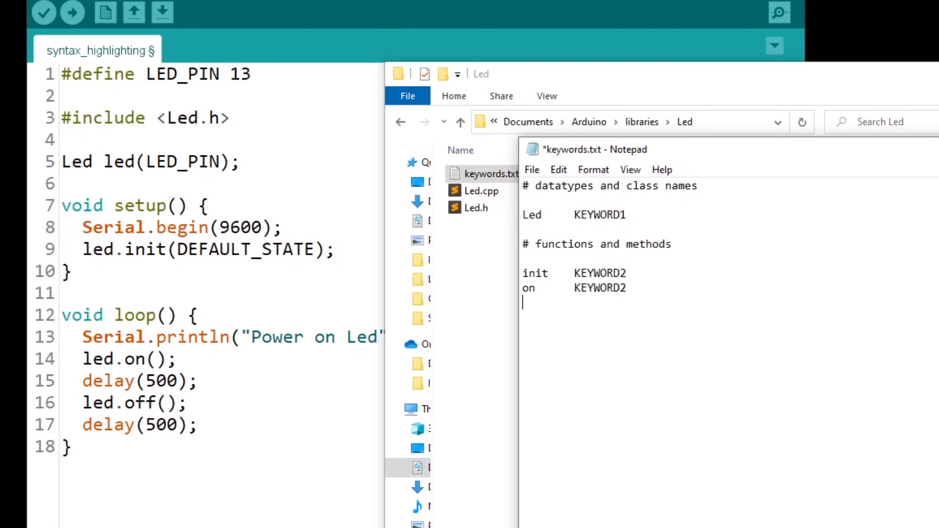
pyautogui.write('off\tK')
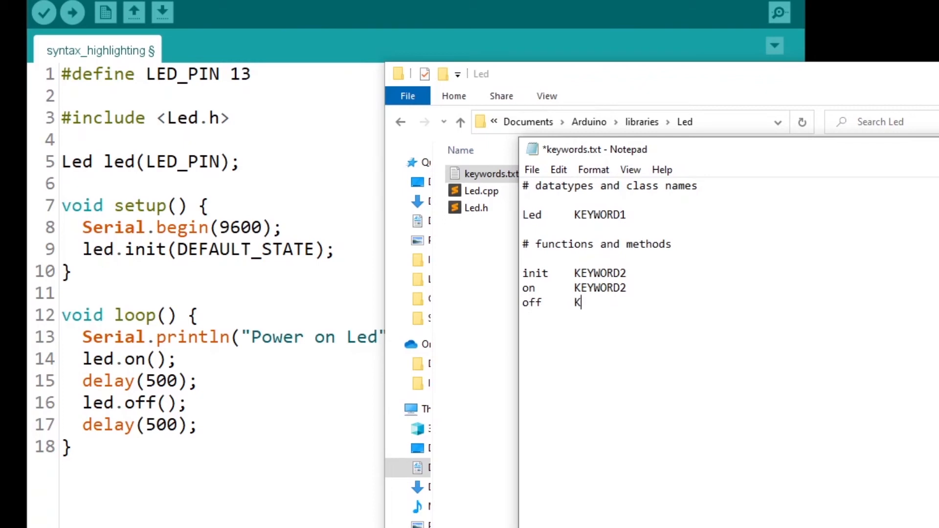
pyautogui.write('EYWORD2')
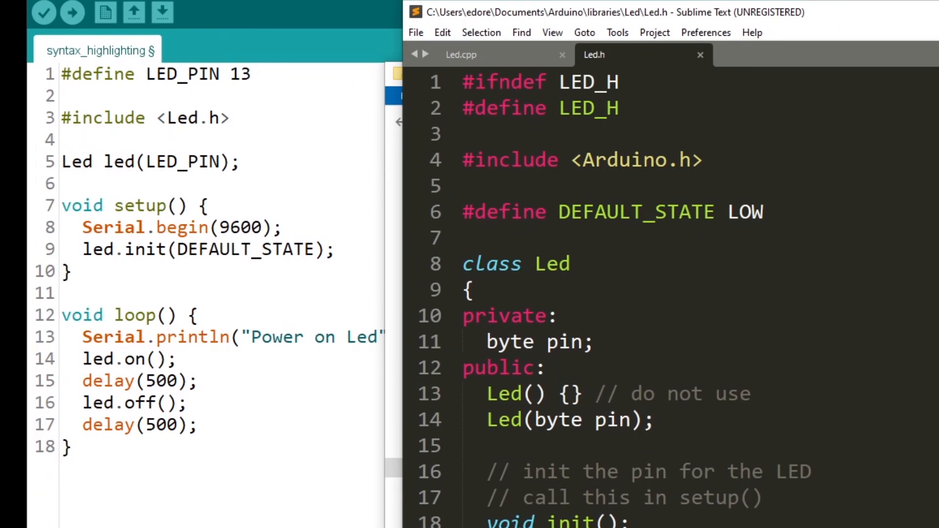
# Add a '# defines' section with DEFAULT_STATE as LITERAL1 and save keywords.txt.
pyautogui.write('#d')
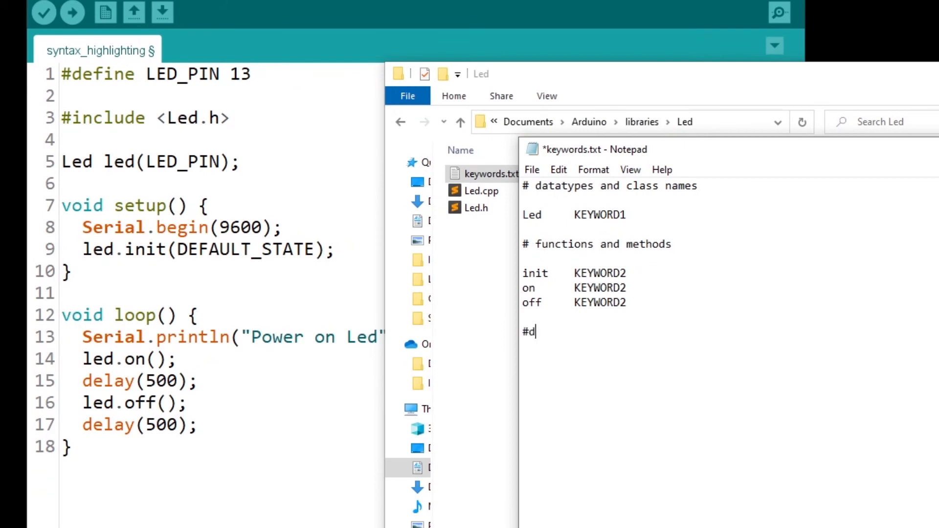
pyautogui.write('efines')
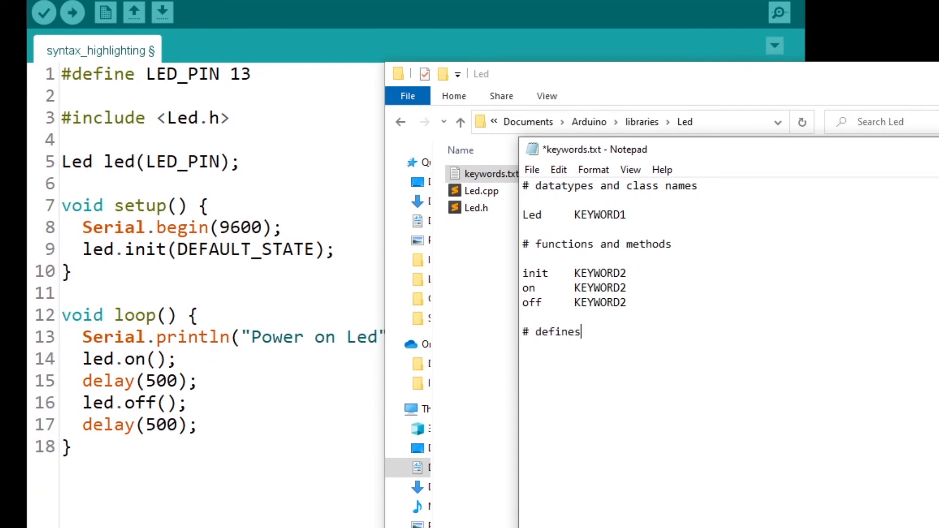
pyautogui.write('DEFAULT')
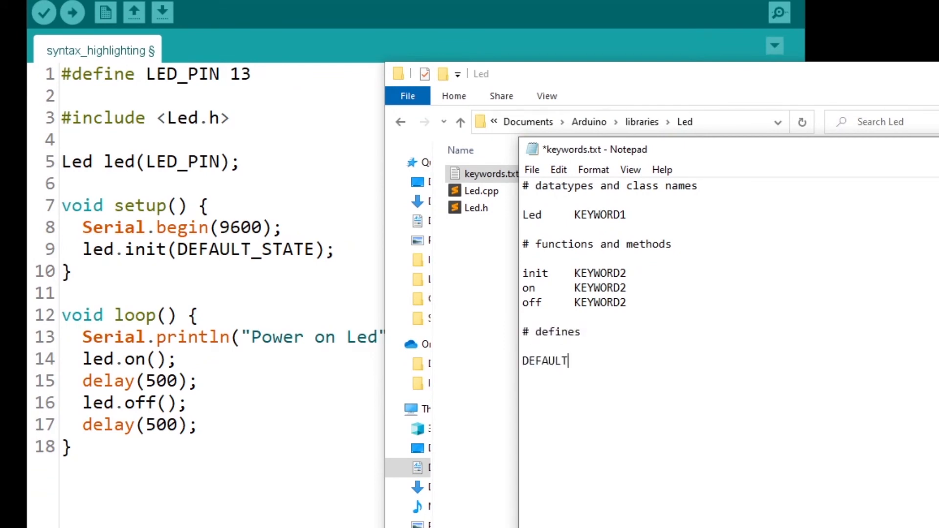
pyautogui.write('_STATE')
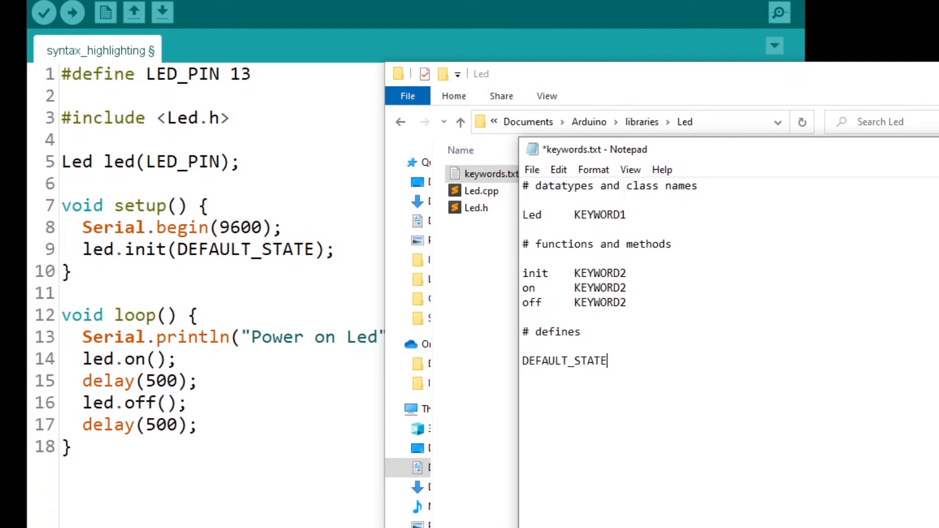
pyautogui.write('LI')
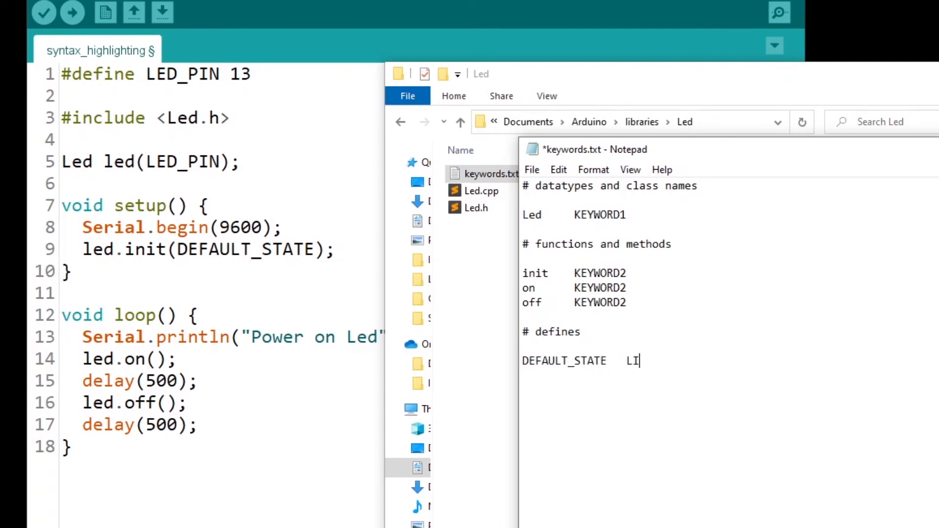
pyautogui.write('TERAL1')
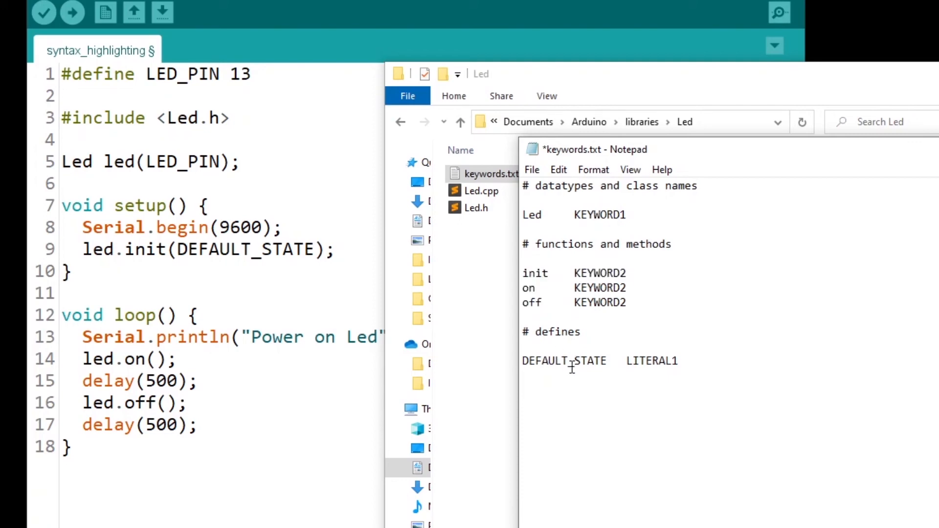
pyautogui.click(532, 169)
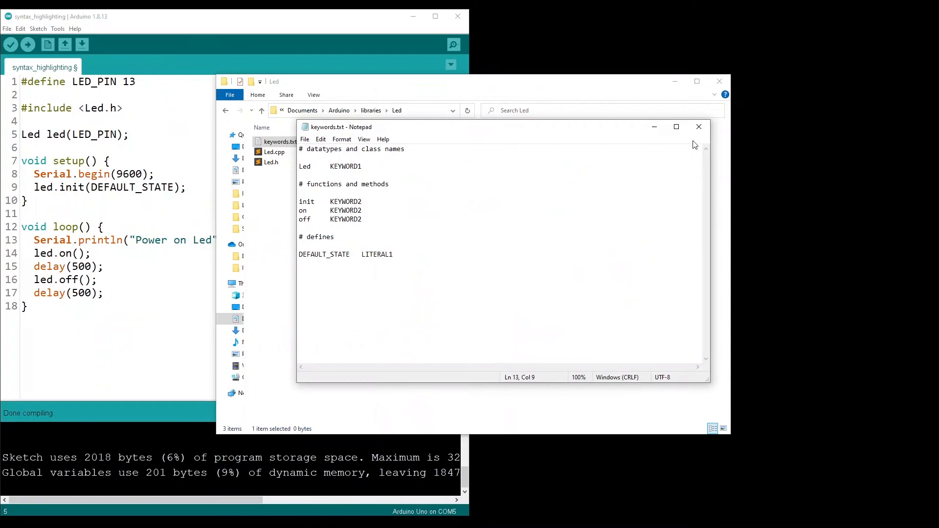
# Close Notepad and bring the Arduino sketch forward to save it.
pyautogui.click(697, 126)
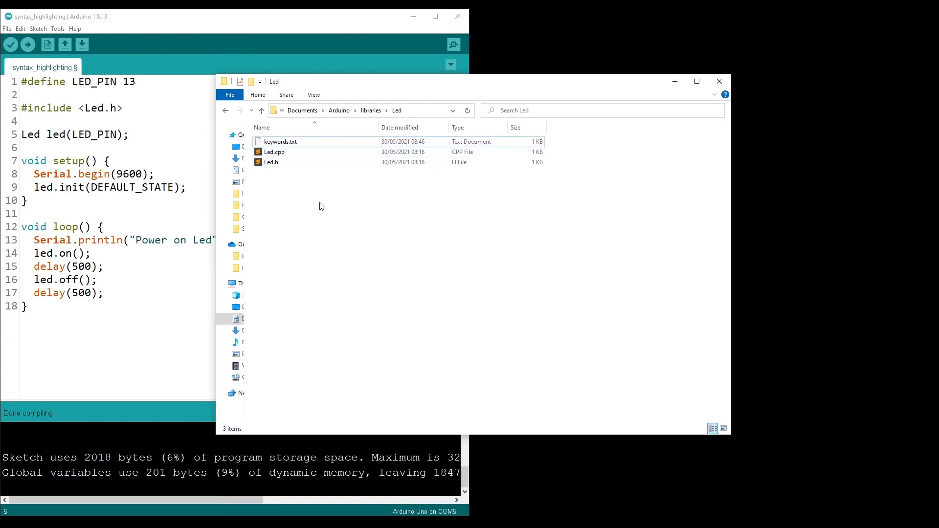
pyautogui.click(280, 141)
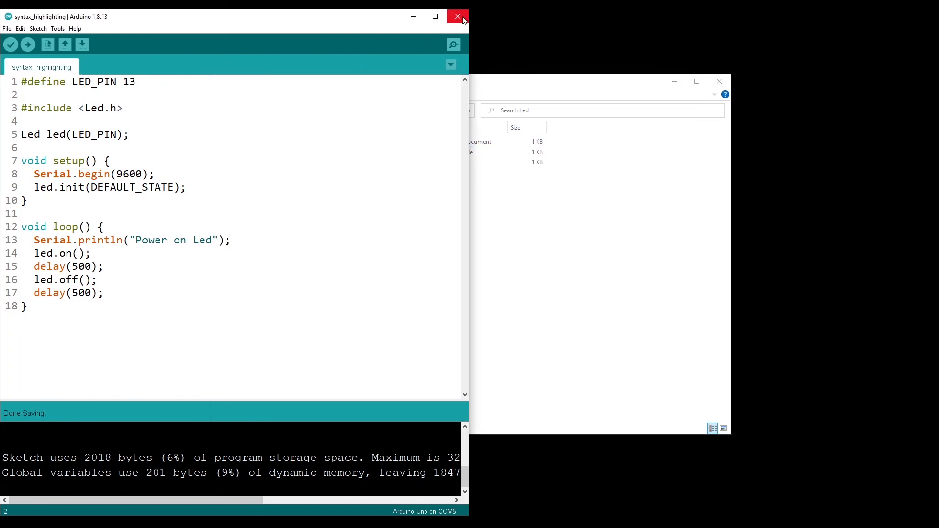
# Restart the Arduino IDE and retype DEFAULT_STATE and init to confirm they are now highlighted.
pyautogui.click(458, 16)
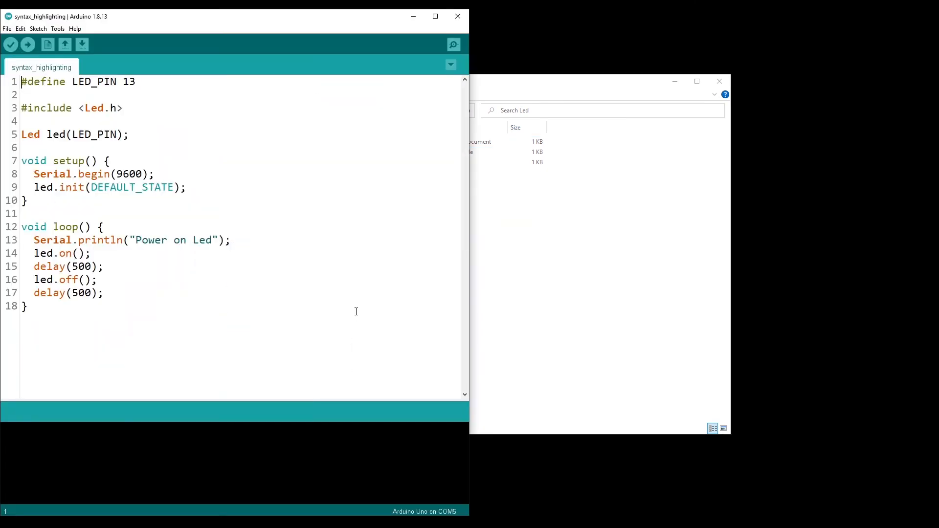
pyautogui.moveTo(303, 311)
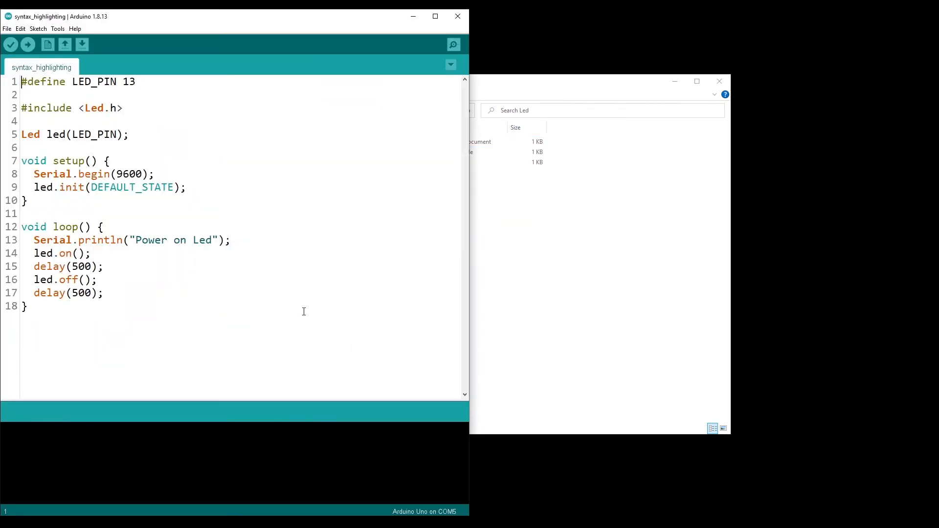
pyautogui.doubleClick(94, 108)
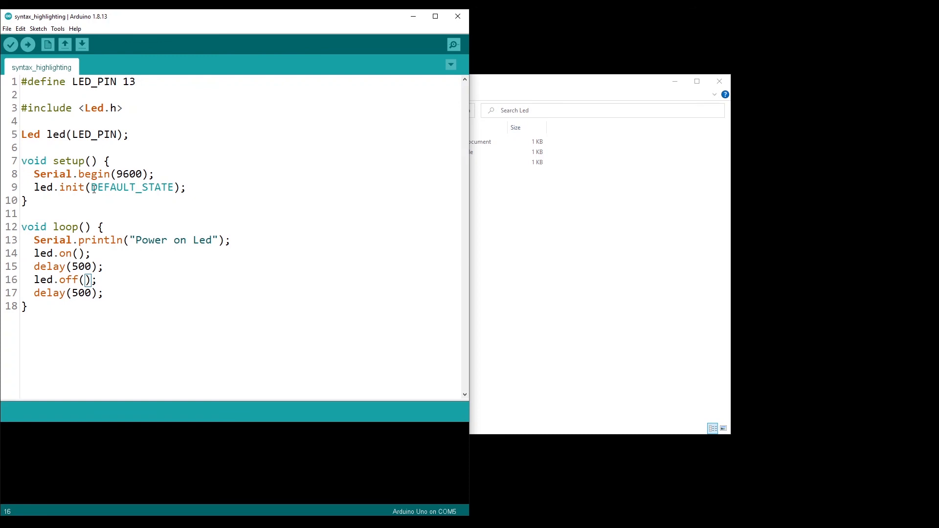
pyautogui.click(174, 188)
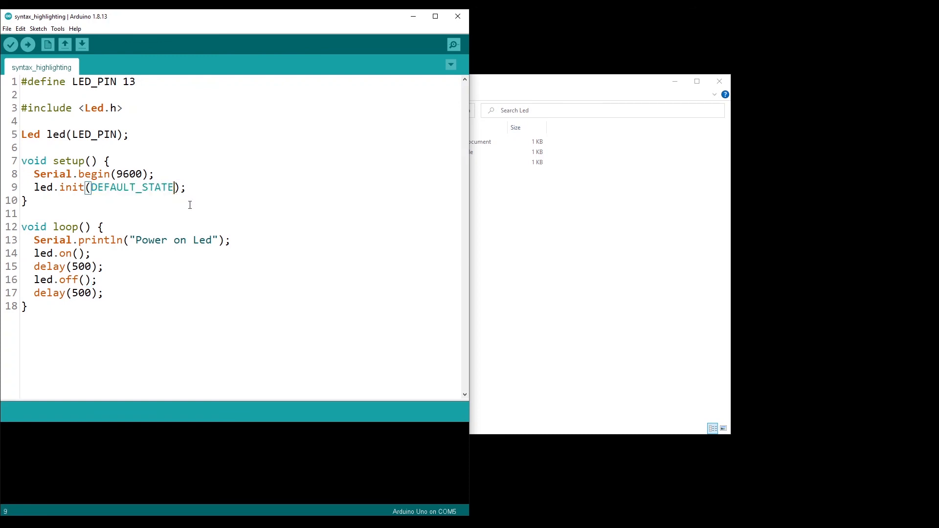
pyautogui.press('Backspace')
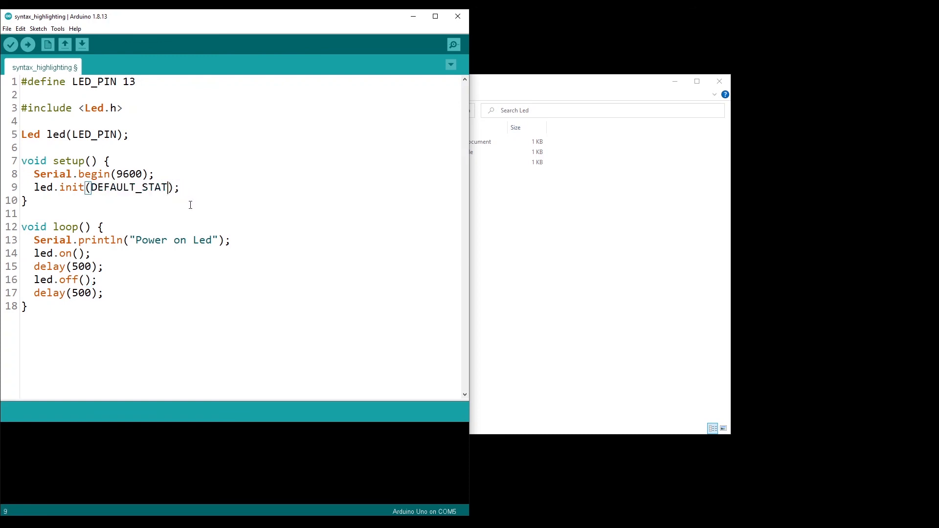
pyautogui.write('E')
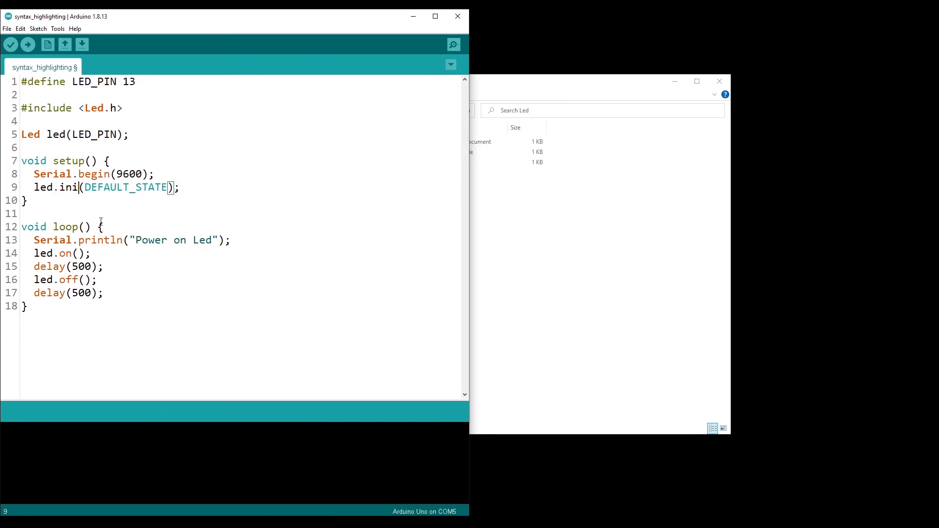
pyautogui.write('t')
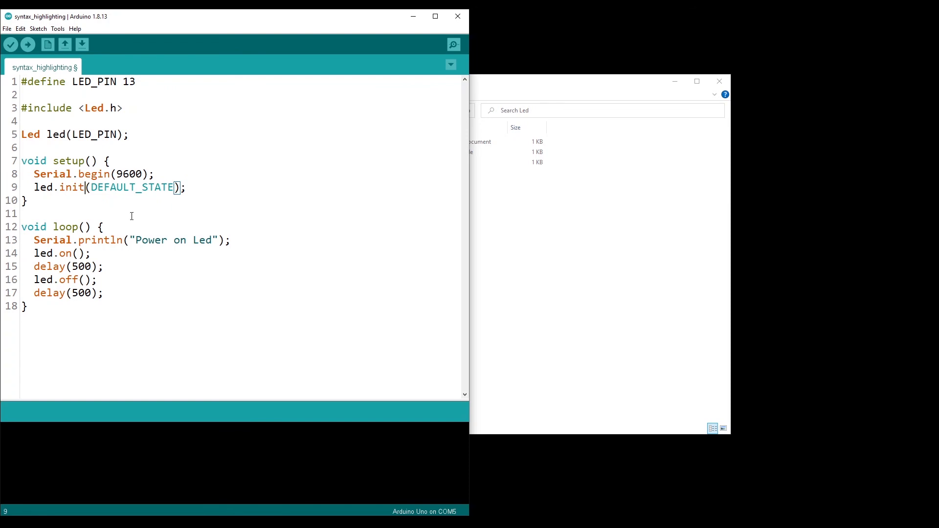
pyautogui.click(281, 141)
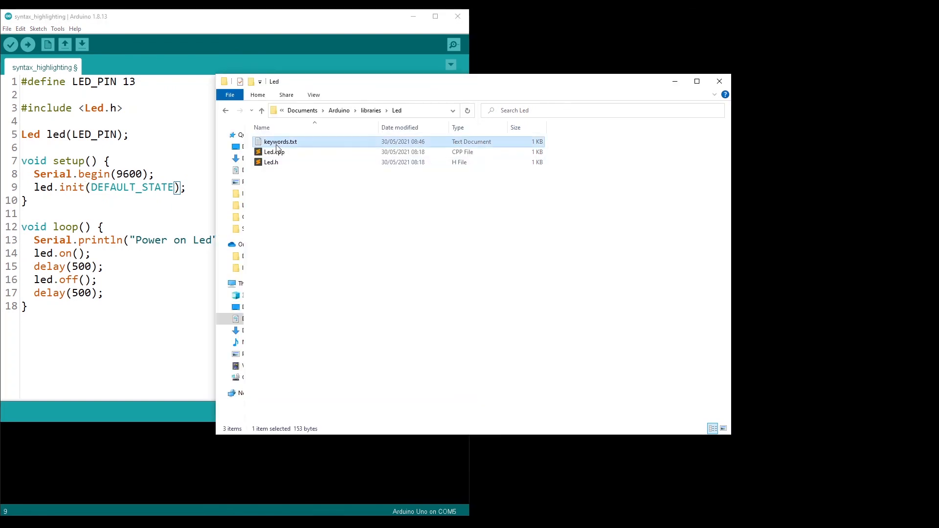